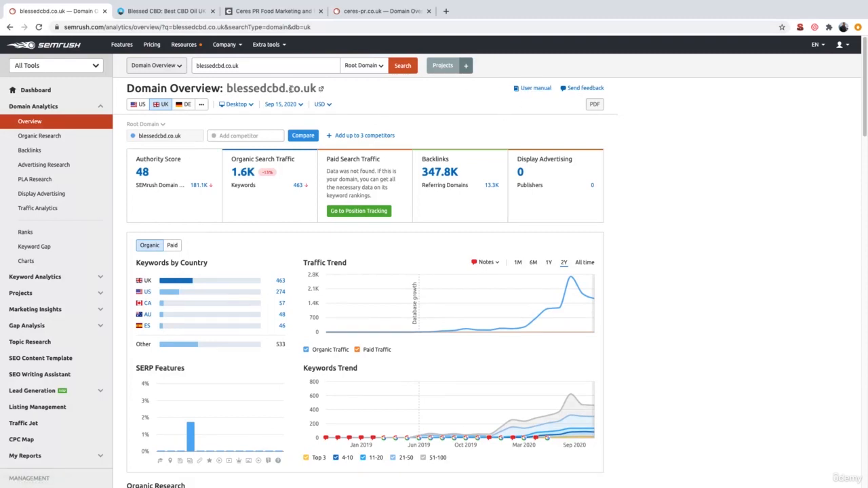
Step: Bring up the Backlinks report for blessedcbd.co.uk showing 13.3K referring domains and 348K backlinks
{"action": "left_click", "coordinate": [163, 11]}
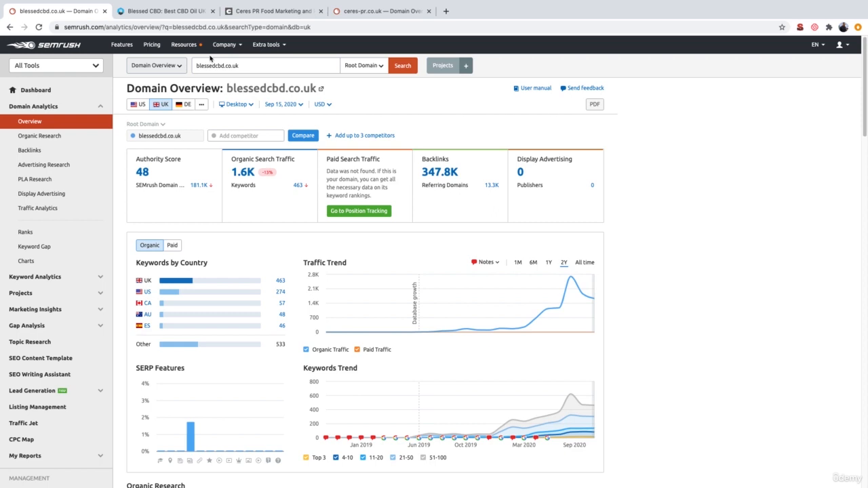
{"action": "mouse_move", "coordinate": [210, 100]}
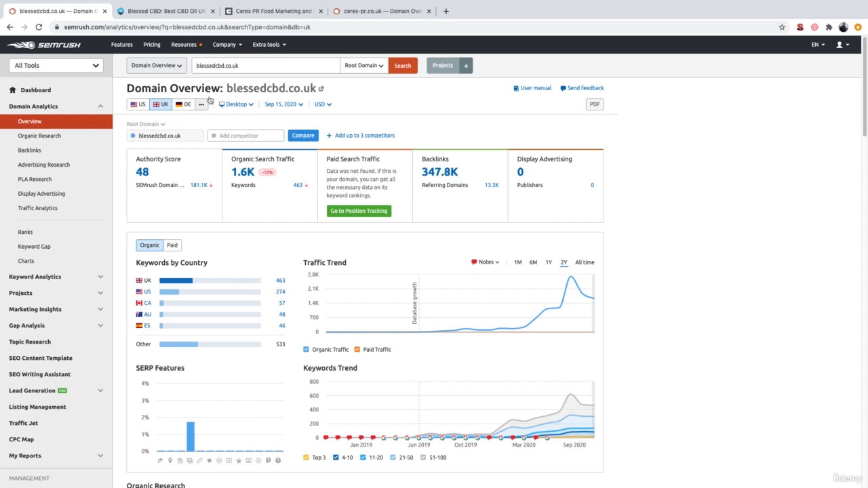
{"action": "left_click", "coordinate": [265, 65]}
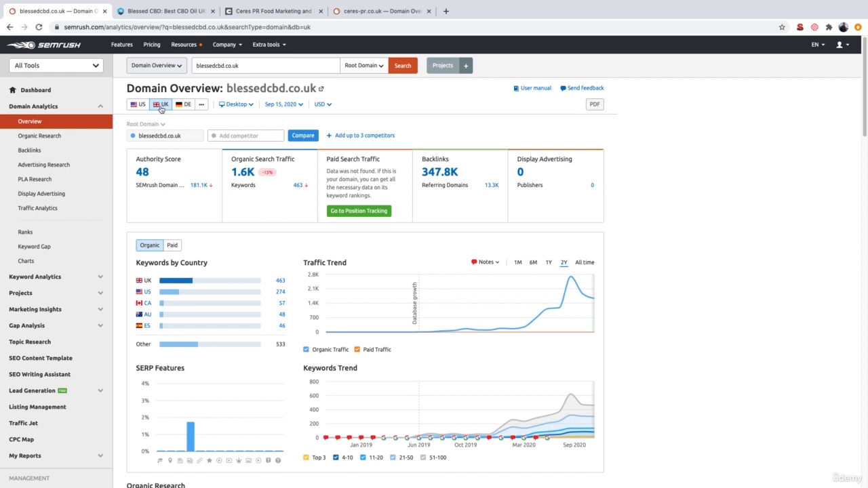
{"action": "left_click", "coordinate": [29, 149]}
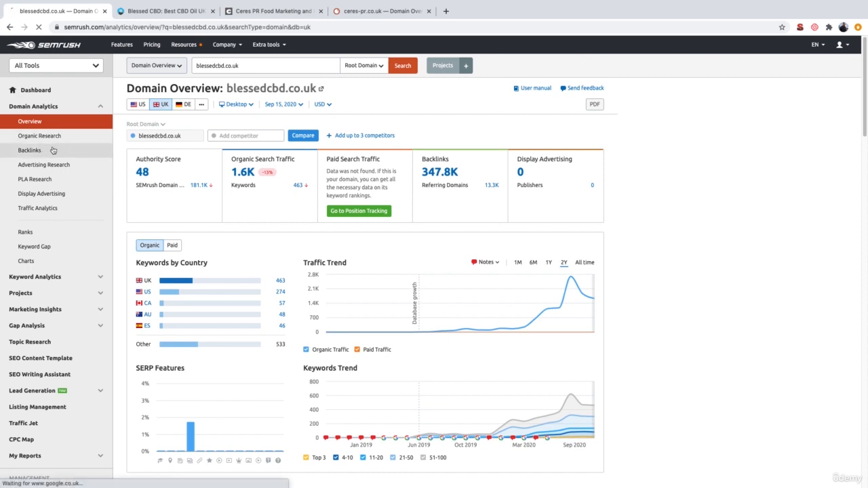
{"action": "left_click", "coordinate": [30, 150]}
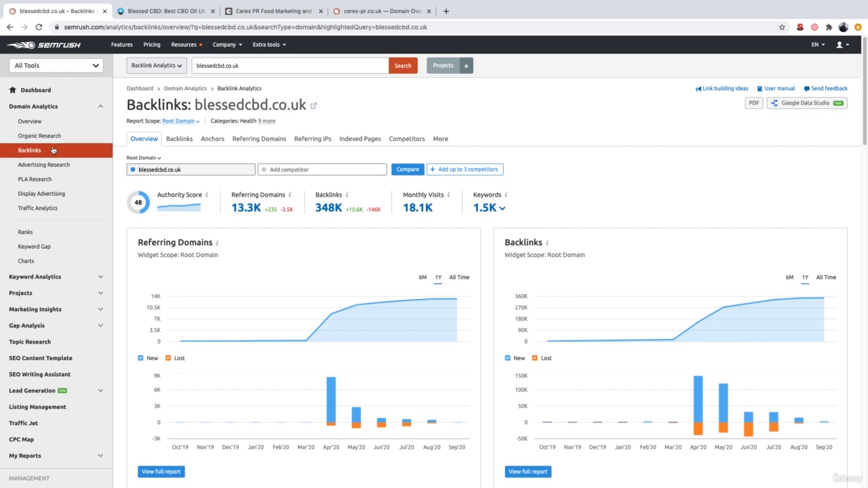
{"action": "scroll", "scroll_direction": "down", "scroll_amount": 3}
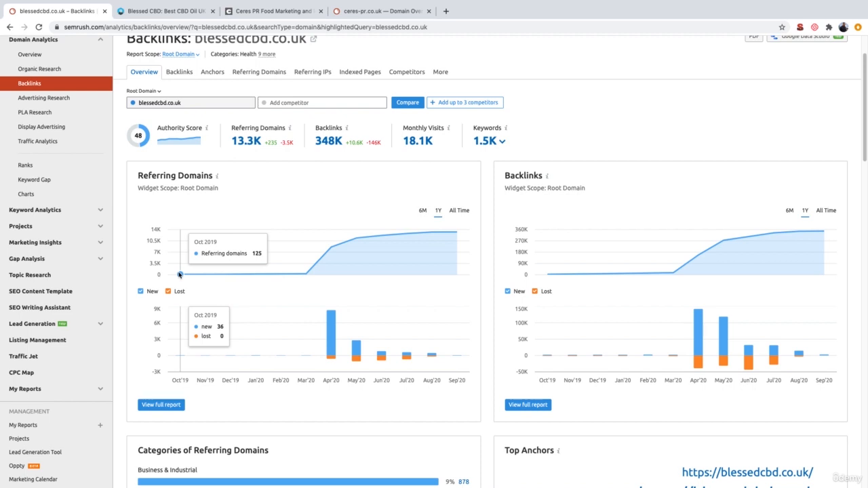
{"action": "mouse_move", "coordinate": [203, 274]}
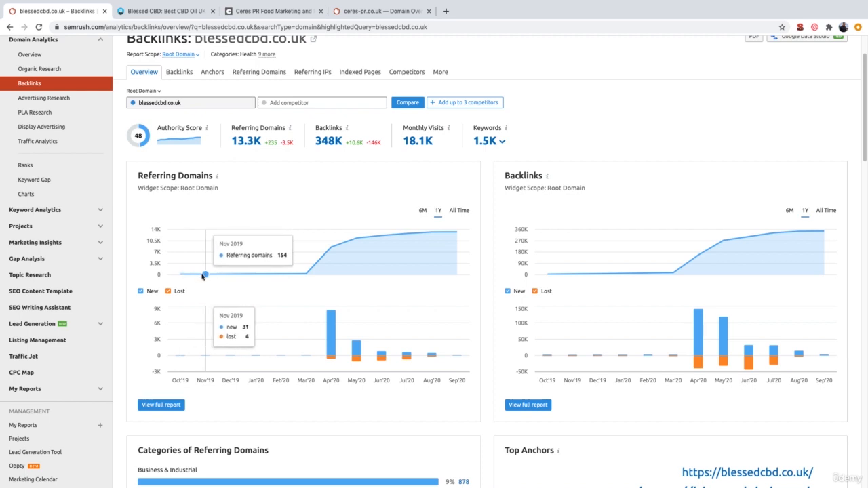
{"action": "mouse_move", "coordinate": [220, 277]}
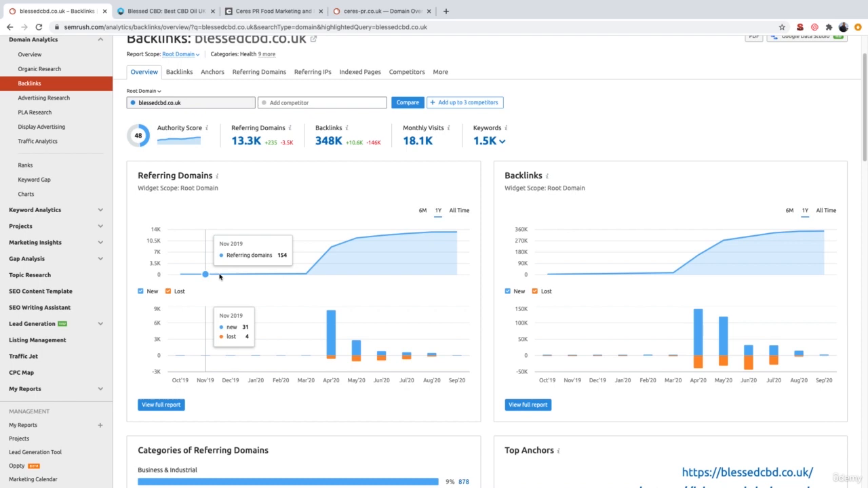
{"action": "mouse_move", "coordinate": [279, 274]}
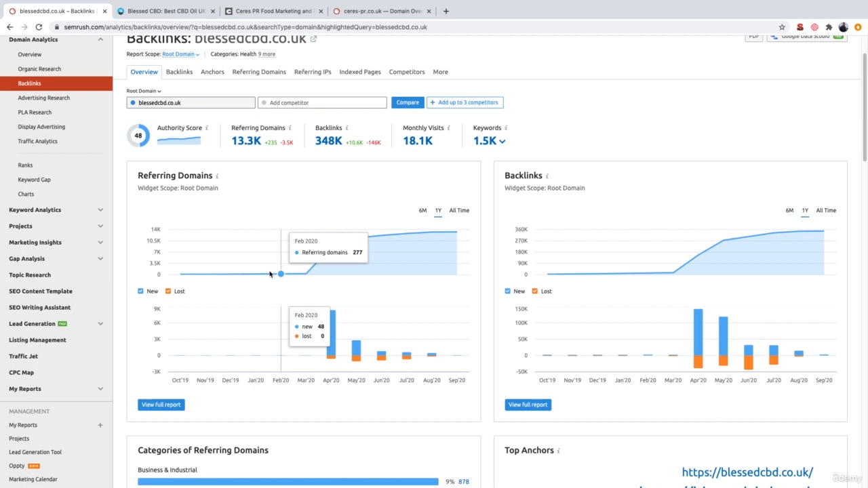
{"action": "mouse_move", "coordinate": [182, 274]}
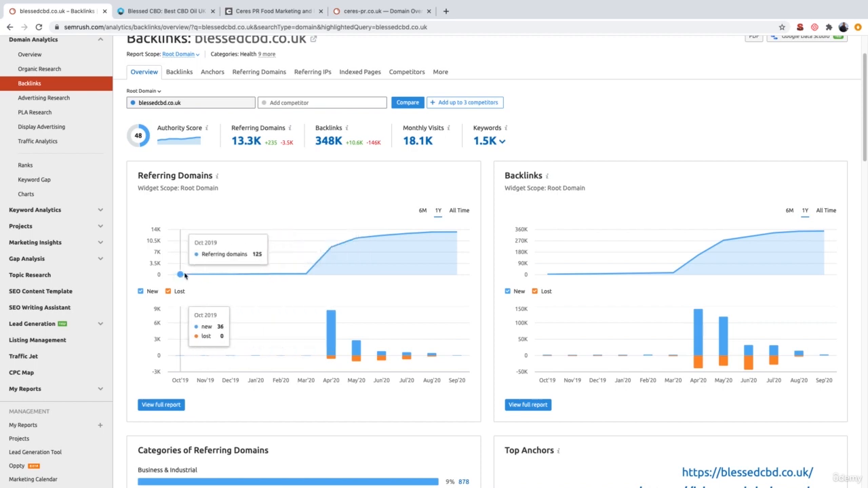
{"action": "mouse_move", "coordinate": [205, 274]}
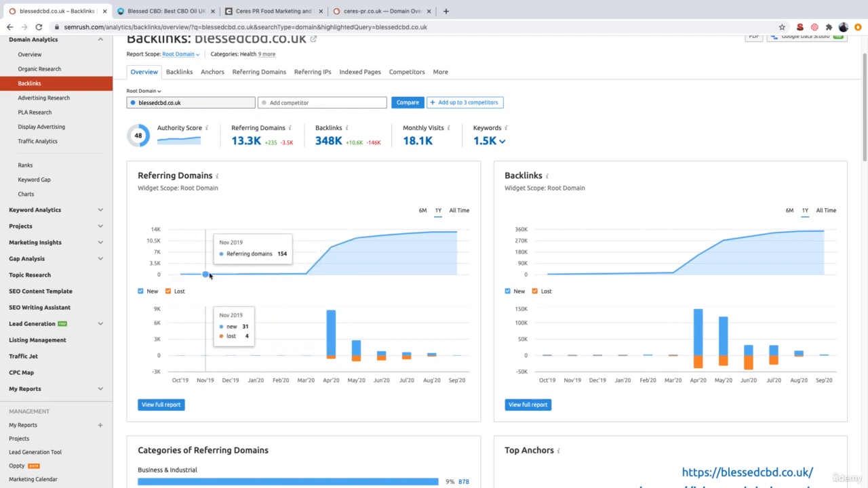
{"action": "mouse_move", "coordinate": [255, 274]}
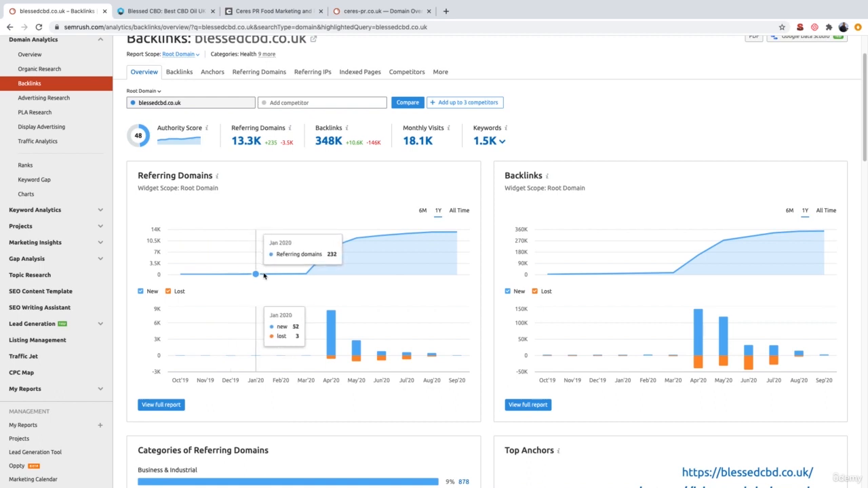
{"action": "mouse_move", "coordinate": [279, 274]}
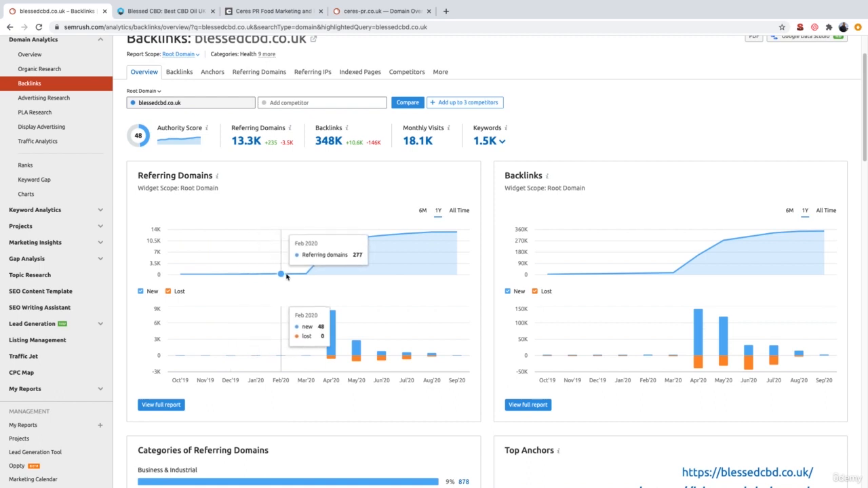
{"action": "mouse_move", "coordinate": [303, 274]}
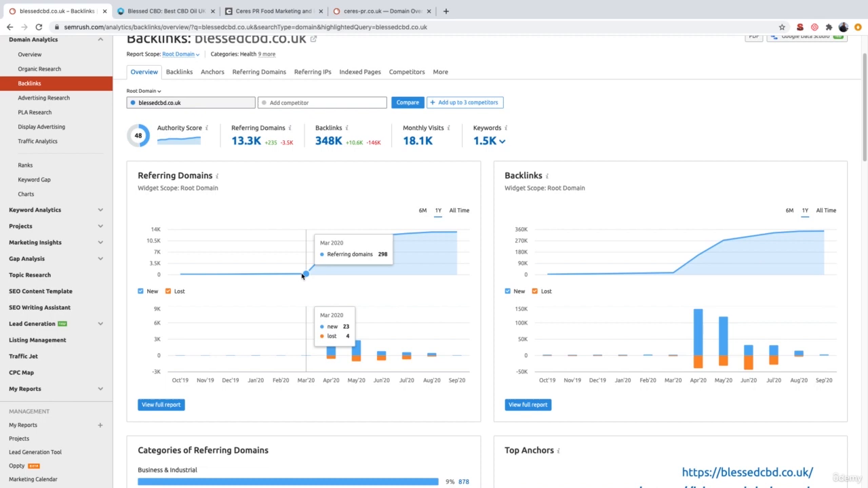
{"action": "mouse_move", "coordinate": [320, 261]}
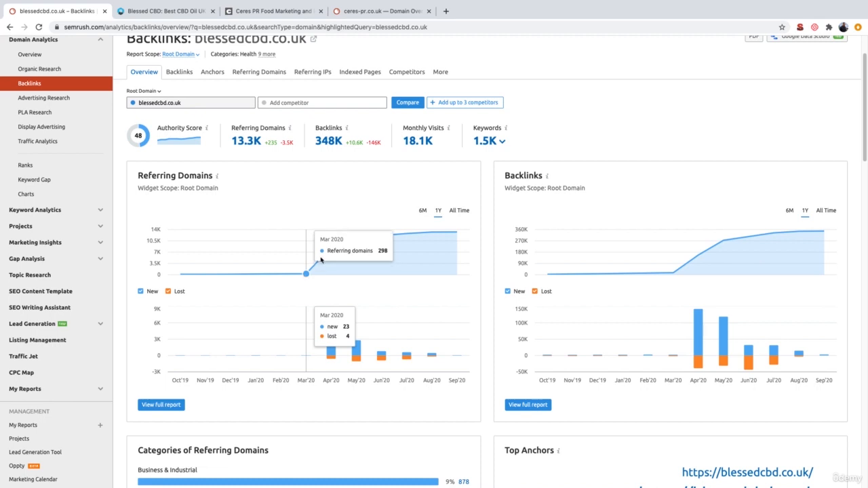
{"action": "mouse_move", "coordinate": [306, 274]}
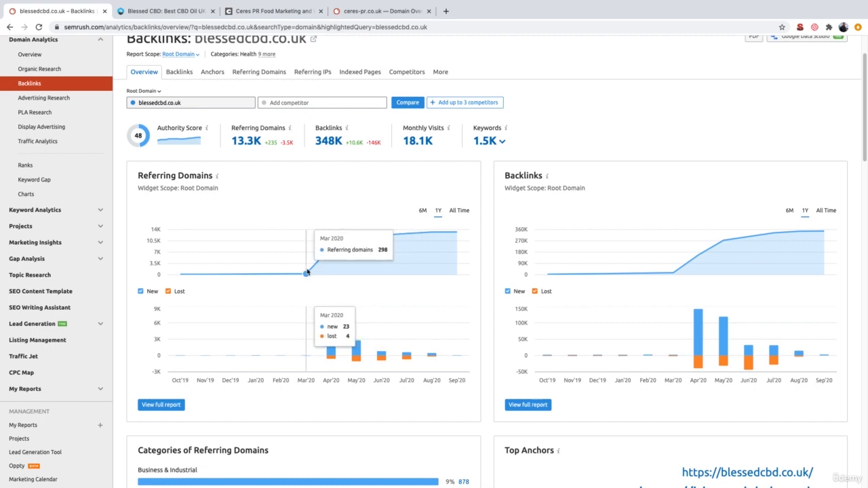
{"action": "mouse_move", "coordinate": [325, 259]}
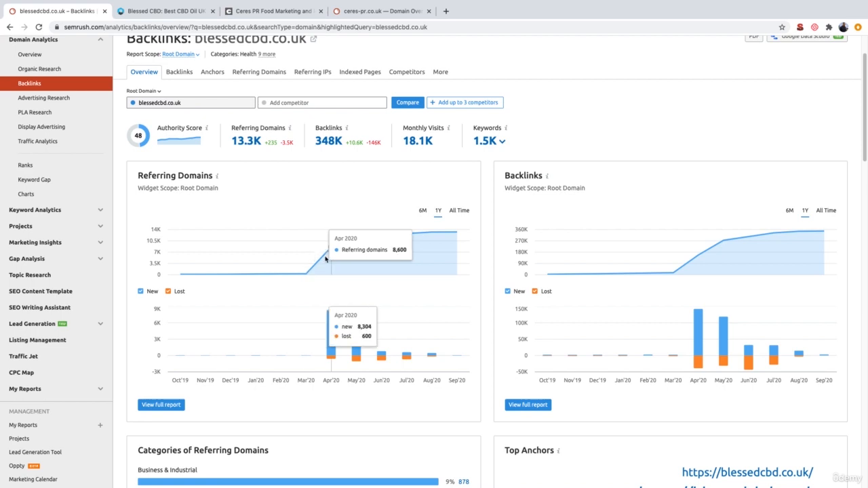
{"action": "mouse_move", "coordinate": [331, 247]}
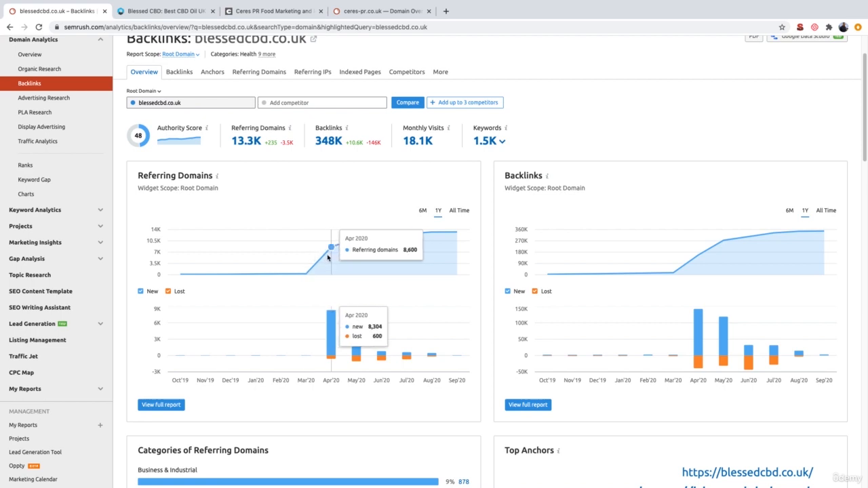
{"action": "mouse_move", "coordinate": [306, 274]}
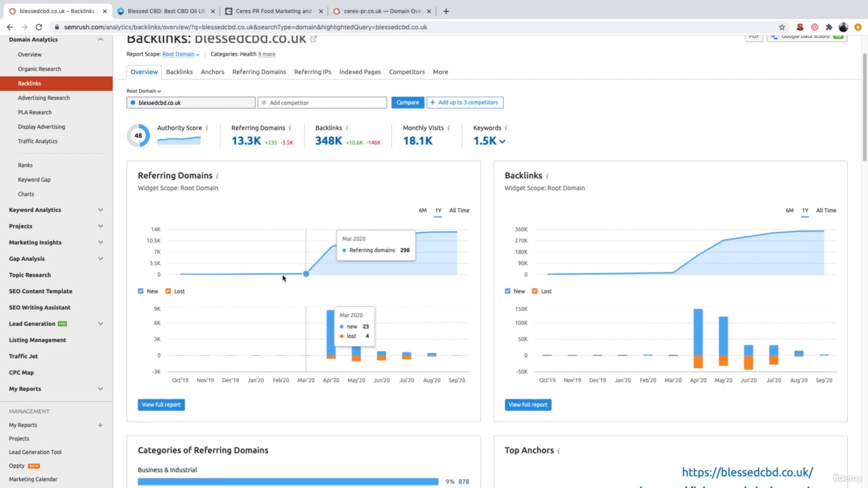
{"action": "mouse_move", "coordinate": [206, 274]}
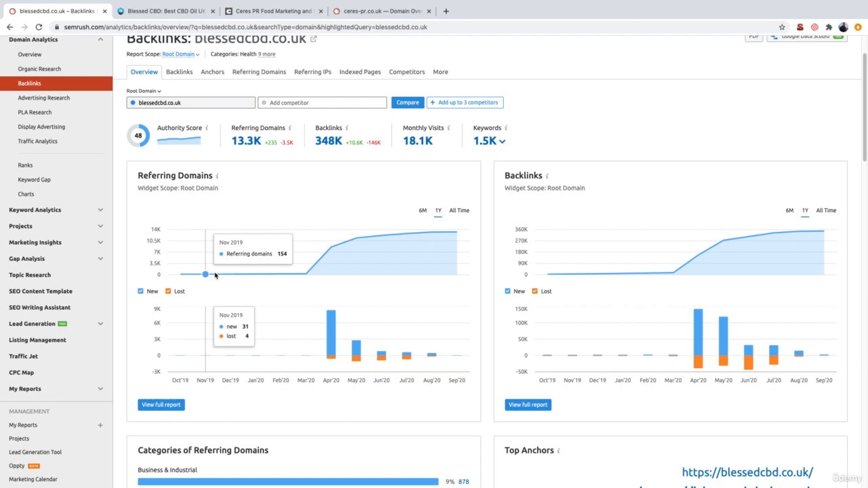
{"action": "mouse_move", "coordinate": [279, 274]}
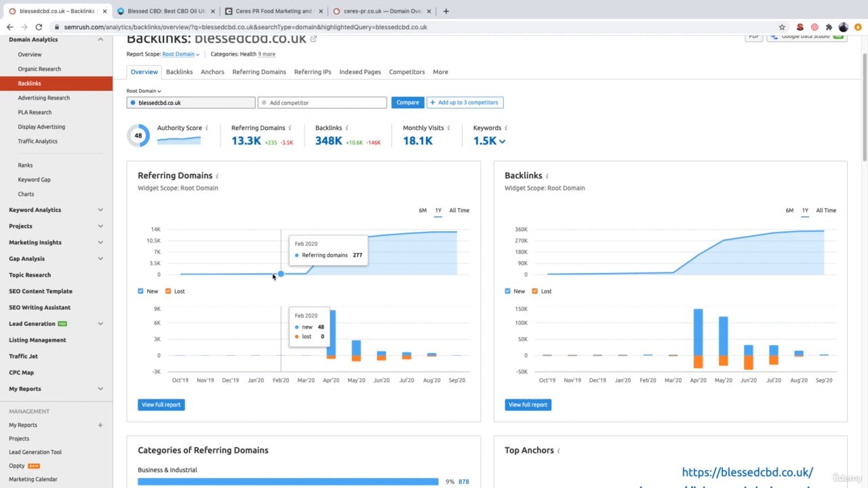
{"action": "mouse_move", "coordinate": [305, 274]}
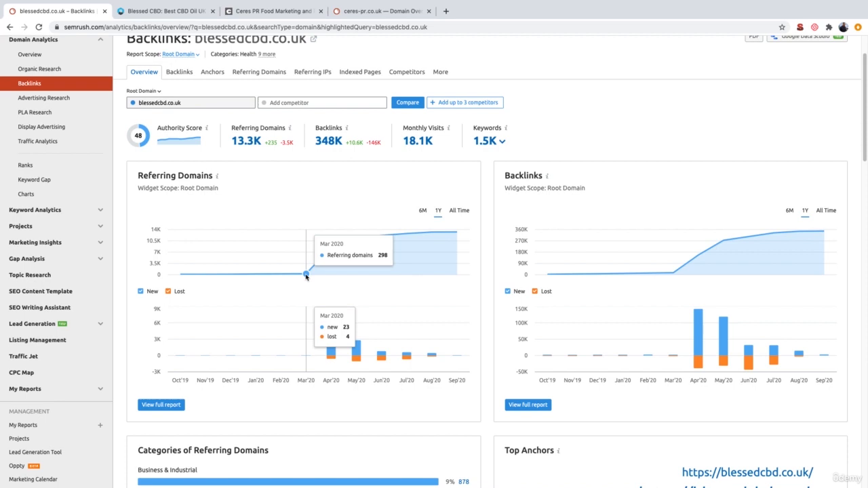
{"action": "mouse_move", "coordinate": [355, 239]}
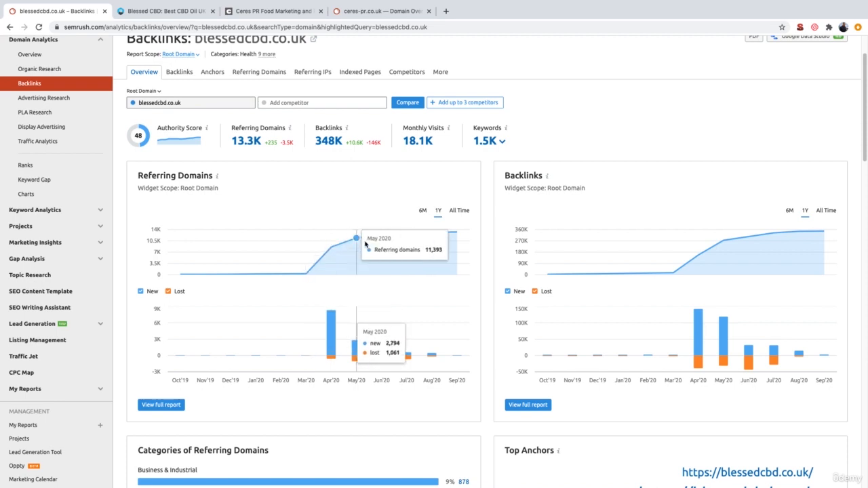
{"action": "mouse_move", "coordinate": [406, 234]}
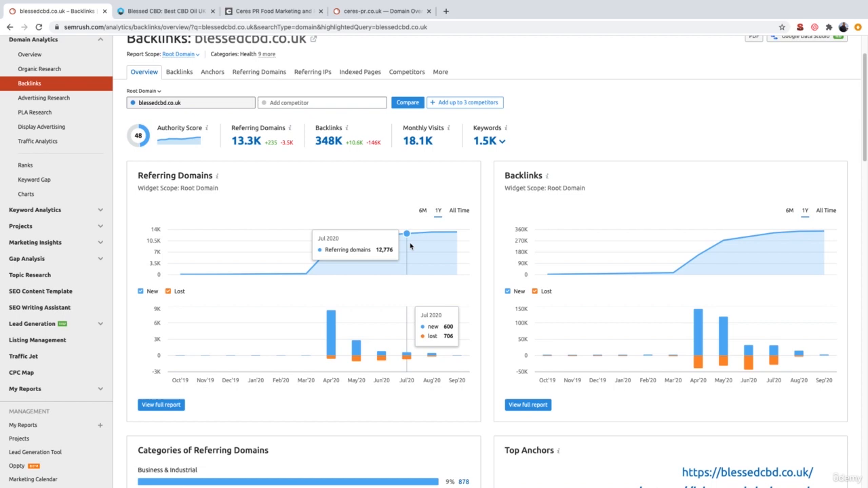
{"action": "mouse_move", "coordinate": [355, 247]}
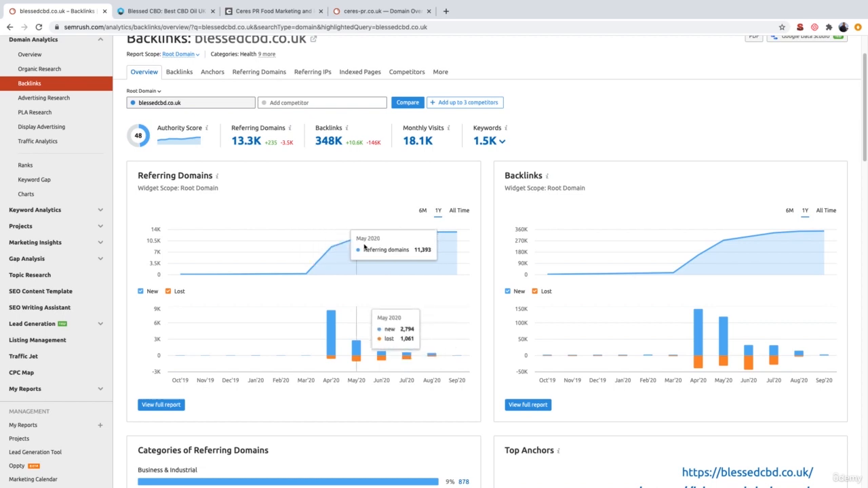
{"action": "mouse_move", "coordinate": [307, 274]}
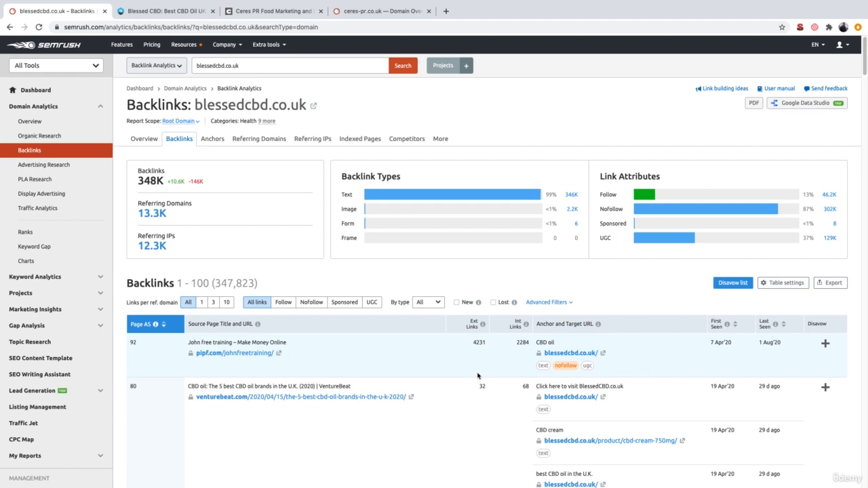
{"action": "mouse_move", "coordinate": [836, 332]}
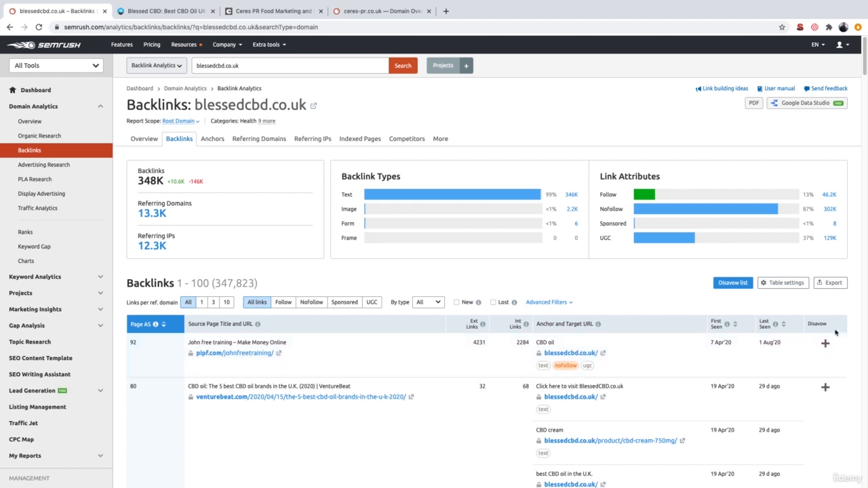
Step: Export the blessedcbd.co.uk backlinks list (about 347.8K links) as an Excel file
{"action": "left_click", "coordinate": [830, 283]}
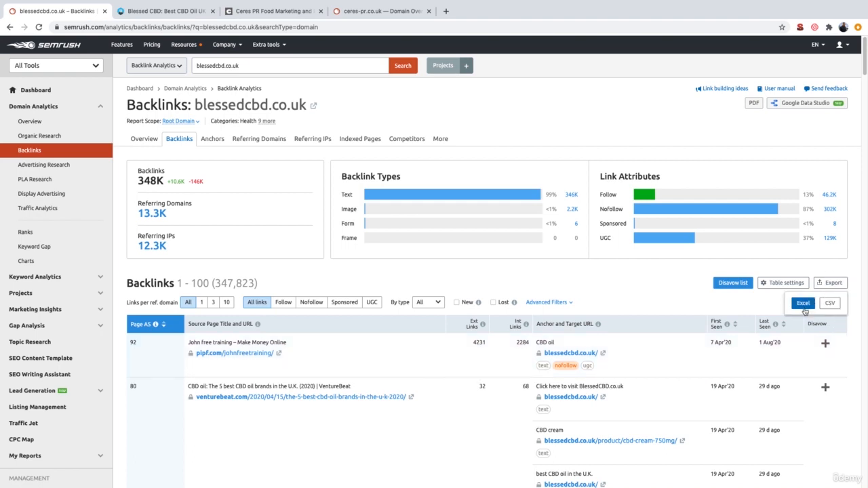
{"action": "left_click", "coordinate": [803, 304]}
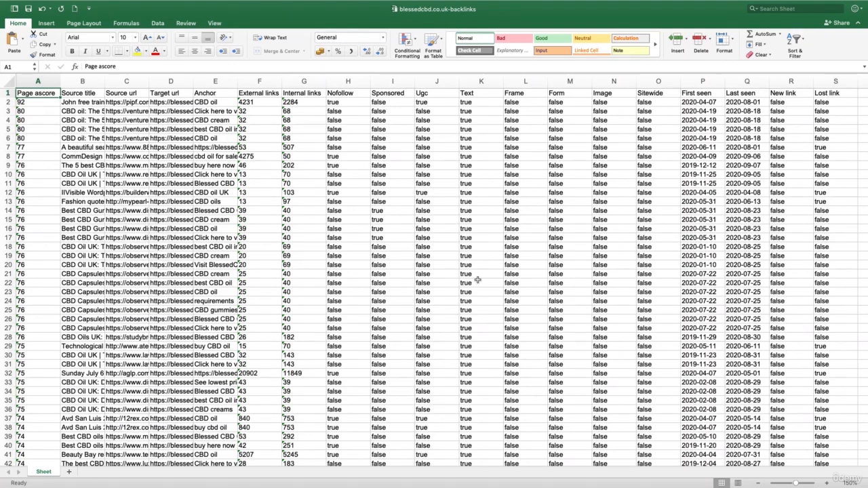
Step: Delete the Page ascore column and the External links through Sitewide columns
{"action": "left_click", "coordinate": [38, 81]}
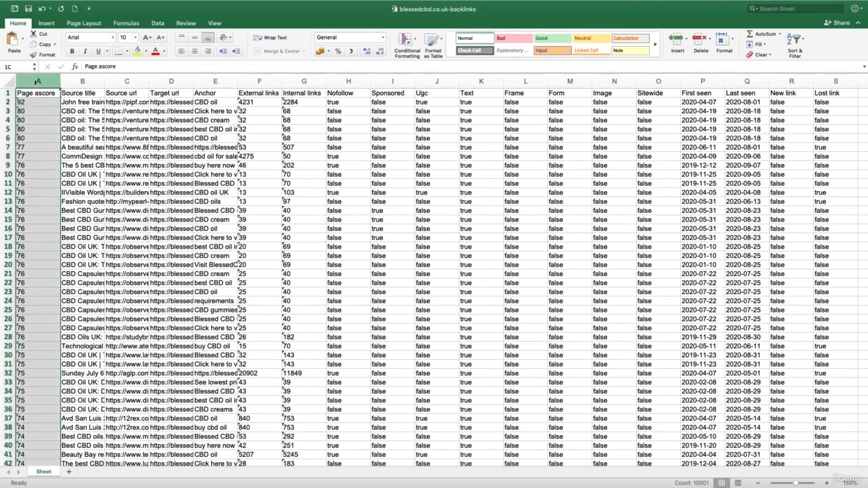
{"action": "right_click", "coordinate": [36, 82]}
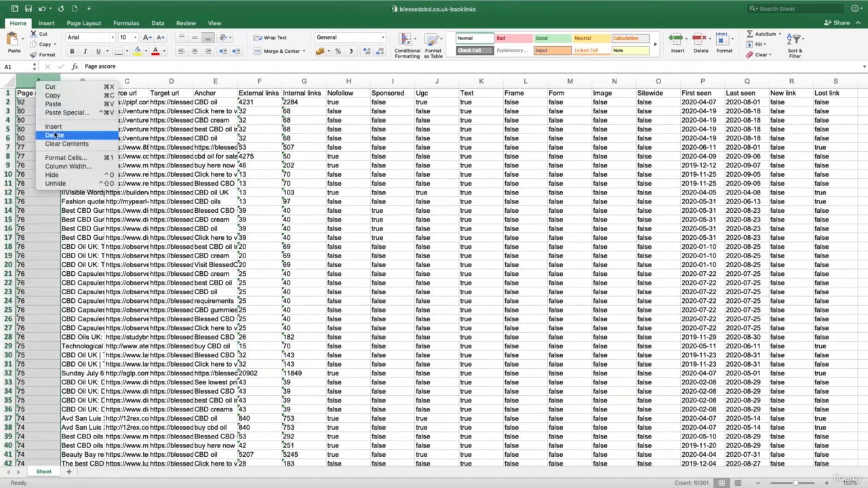
{"action": "left_click", "coordinate": [55, 136]}
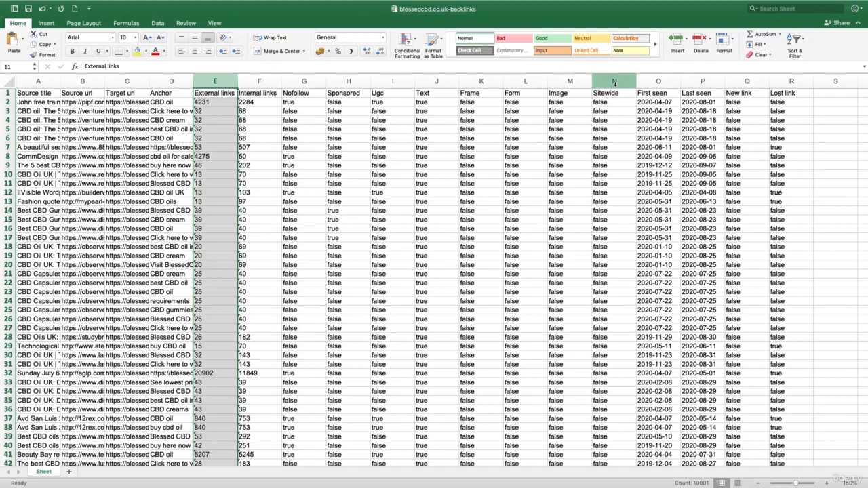
{"action": "left_click", "coordinate": [613, 82]}
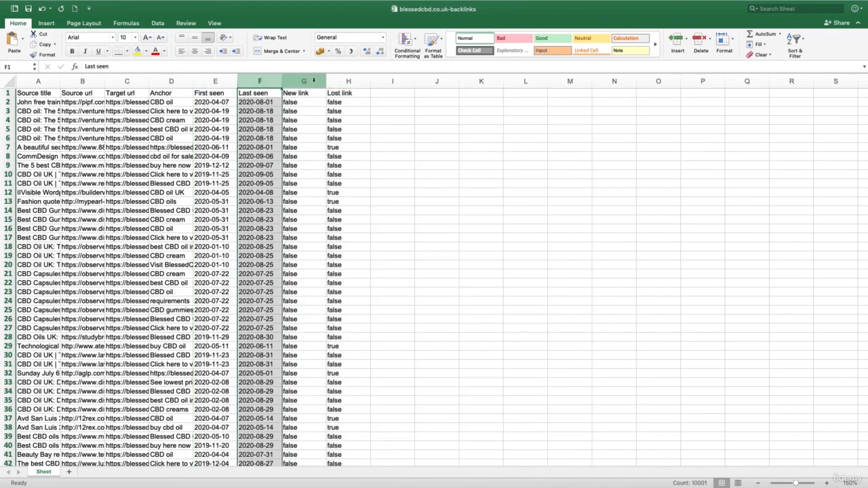
Step: Delete the Last seen, New link and Lost link columns, leaving five columns
{"action": "right_click", "coordinate": [347, 81]}
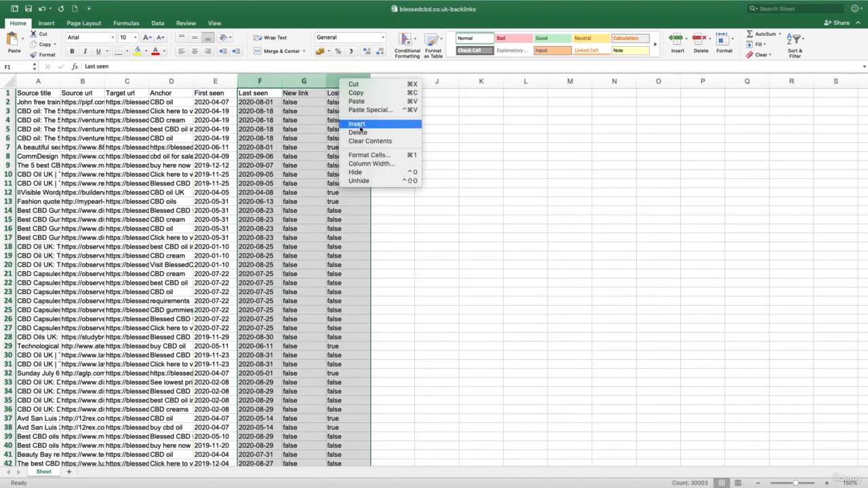
{"action": "left_click", "coordinate": [357, 123]}
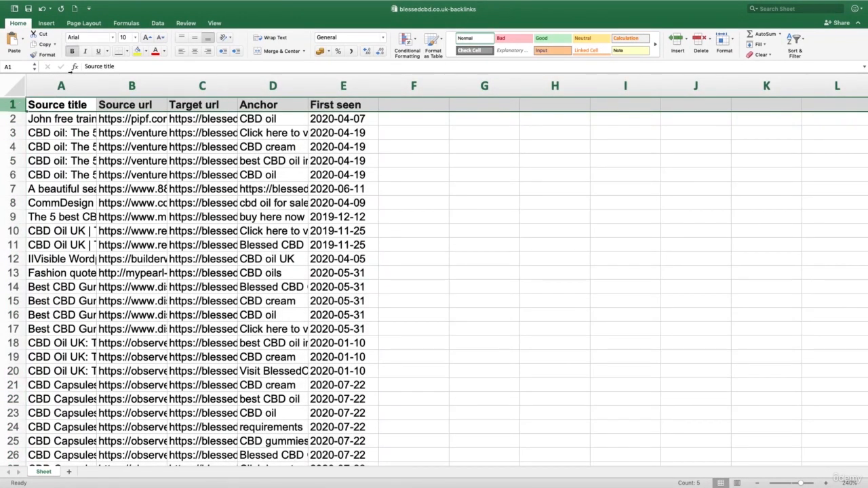
Step: Freeze the top header row and scroll to confirm it stays fixed
{"action": "left_click", "coordinate": [215, 21]}
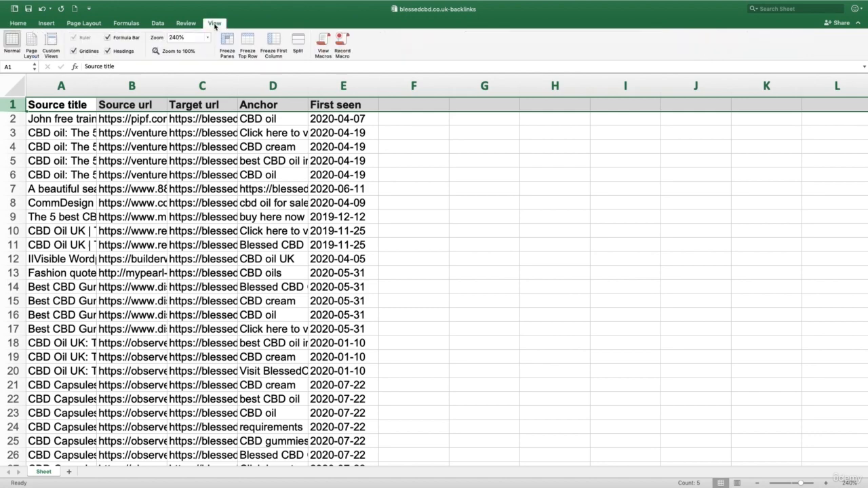
{"action": "left_click", "coordinate": [230, 42]}
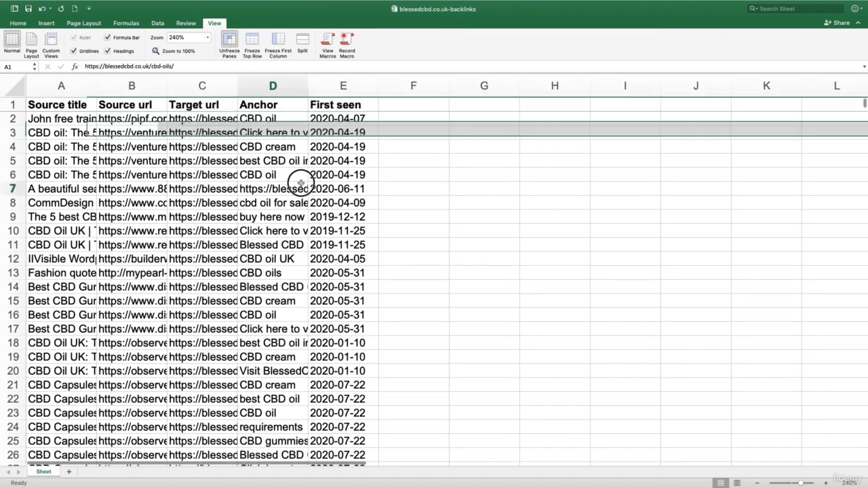
{"action": "scroll", "scroll_direction": "down", "scroll_amount": 3}
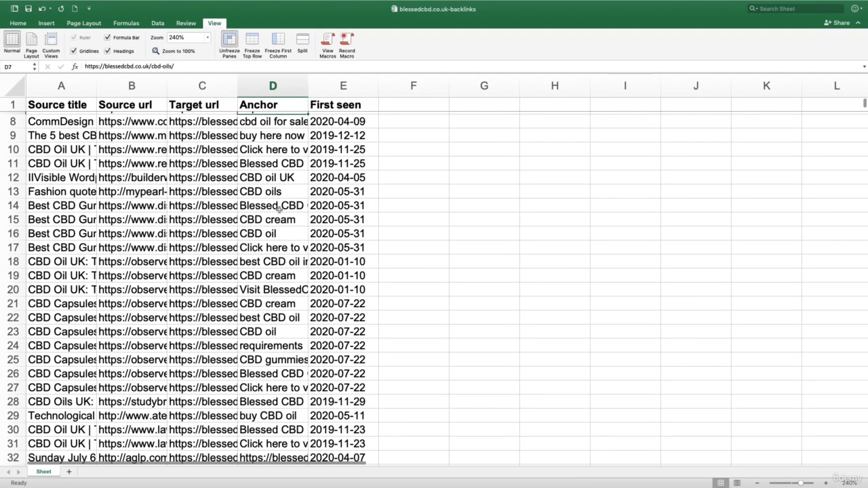
{"action": "scroll", "scroll_direction": "up", "scroll_amount": 3}
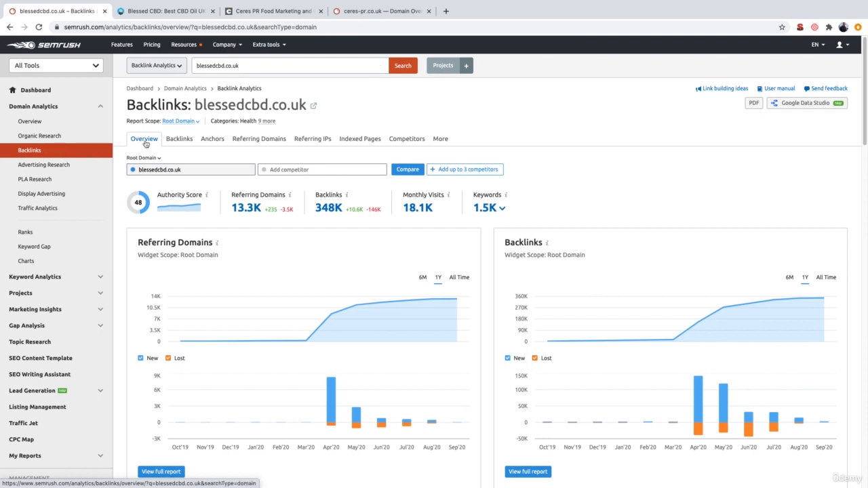
{"action": "mouse_move", "coordinate": [314, 293]}
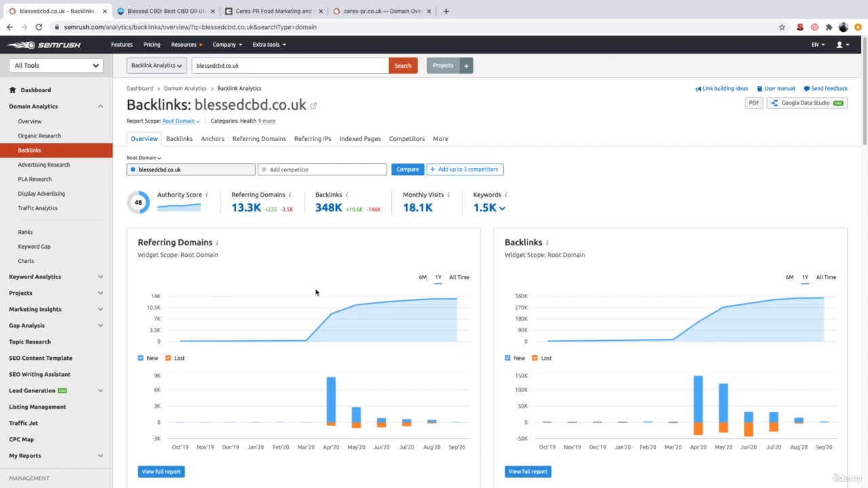
{"action": "mouse_move", "coordinate": [331, 315]}
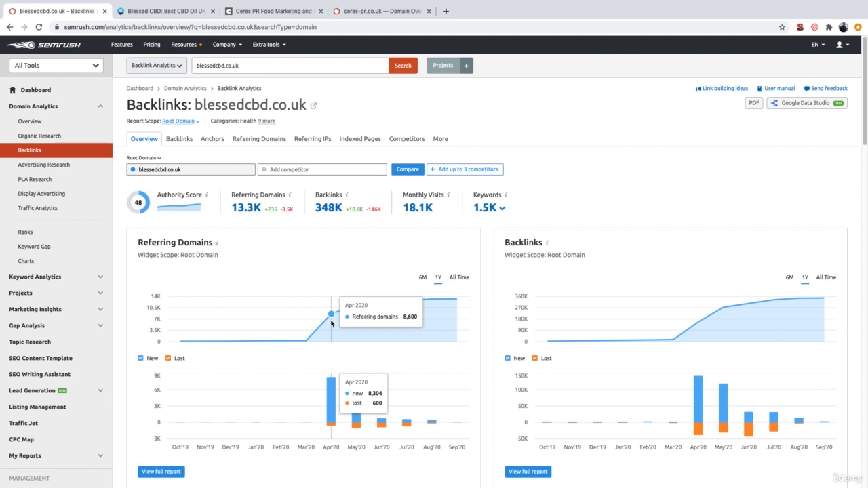
{"action": "mouse_move", "coordinate": [307, 340]}
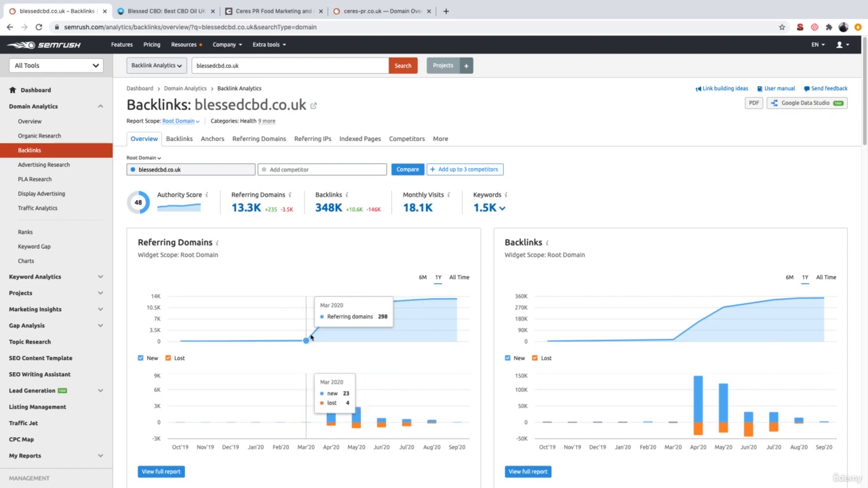
{"action": "mouse_move", "coordinate": [331, 315]}
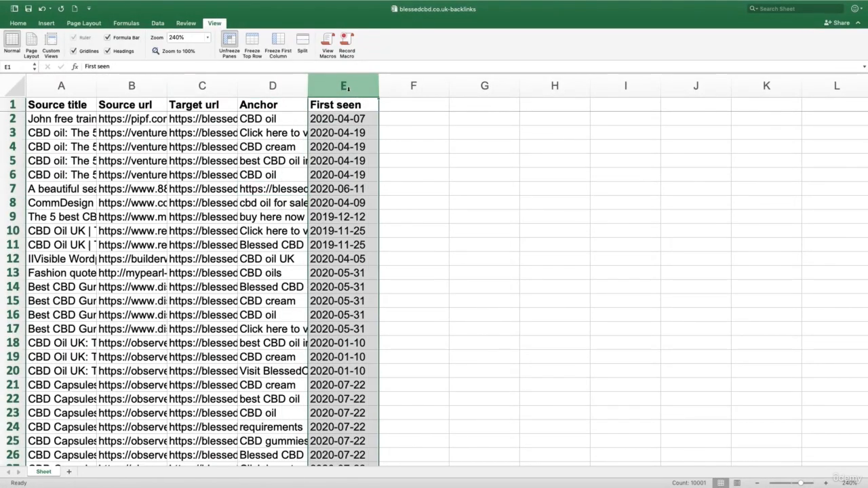
Step: Sort the sheet by the First seen column ascending, expanding the selection so whole rows move, starting May 2019
{"action": "left_click", "coordinate": [157, 22]}
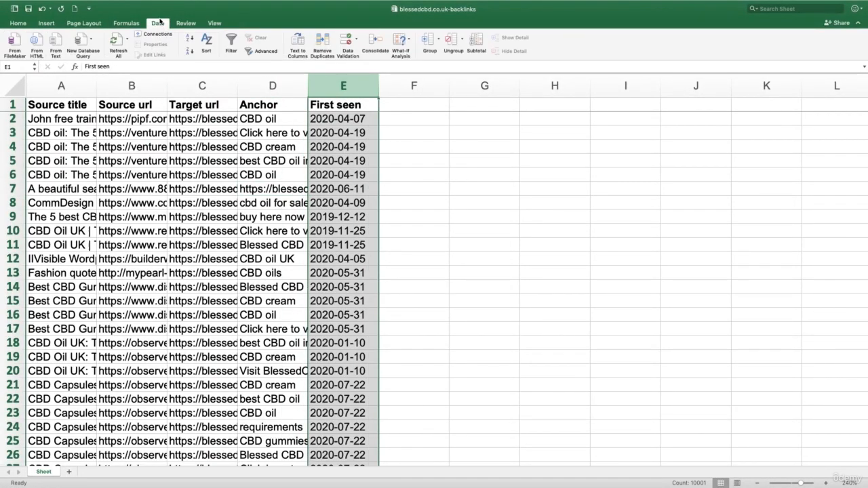
{"action": "left_click", "coordinate": [206, 44]}
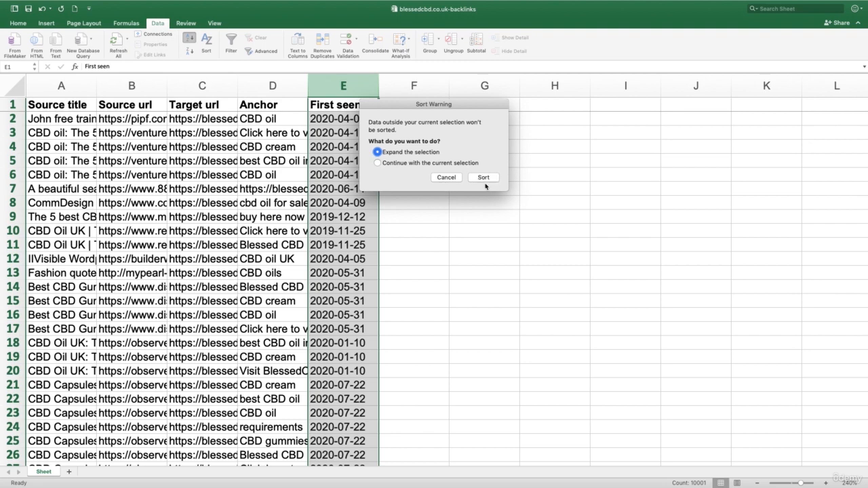
{"action": "left_click", "coordinate": [483, 176]}
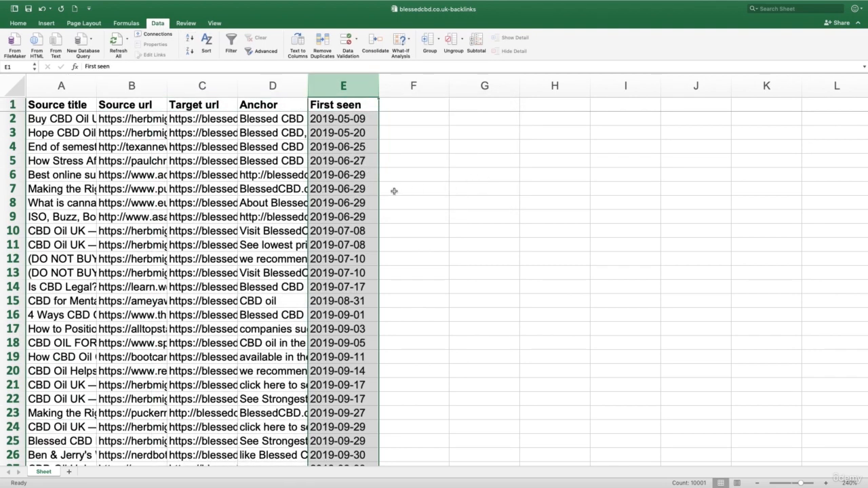
{"action": "left_click", "coordinate": [342, 120]}
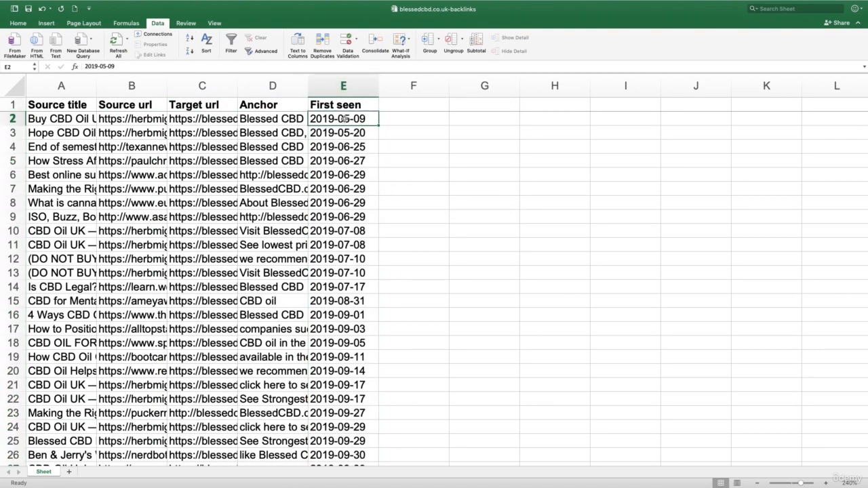
{"action": "scroll", "scroll_direction": "down", "scroll_amount": 3}
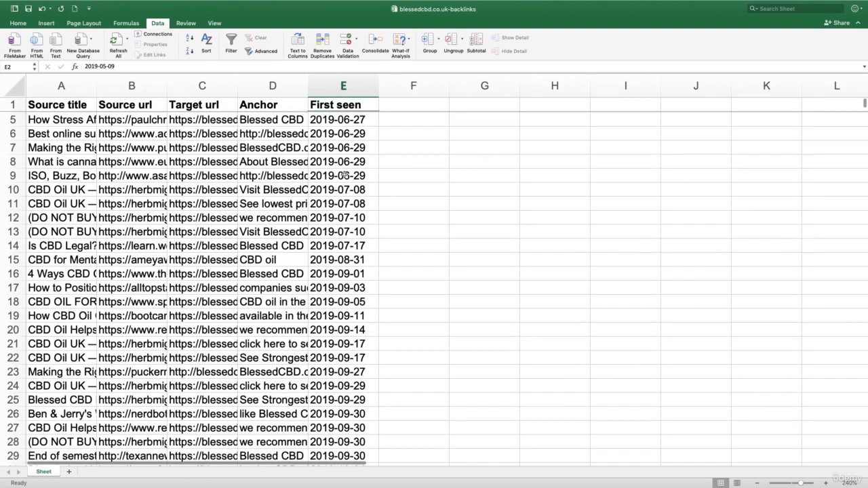
{"action": "scroll", "scroll_direction": "down", "scroll_amount": 3}
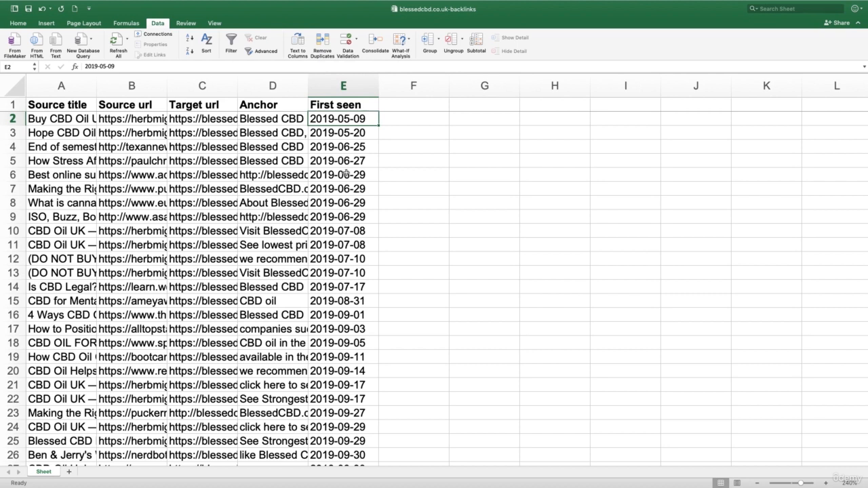
Step: Scroll down the date-sorted backlinks until the rows first seen 2020-04-01 appear
{"action": "scroll", "scroll_direction": "down", "scroll_amount": 3}
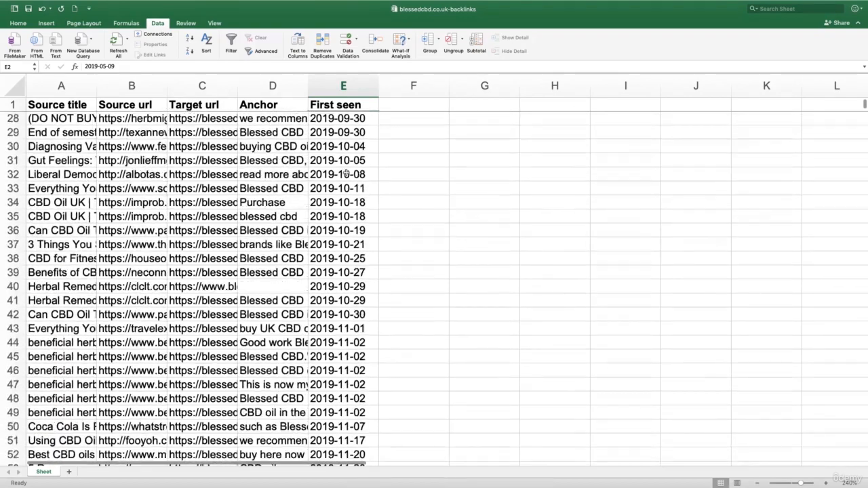
{"action": "scroll", "scroll_direction": "down", "scroll_amount": 3}
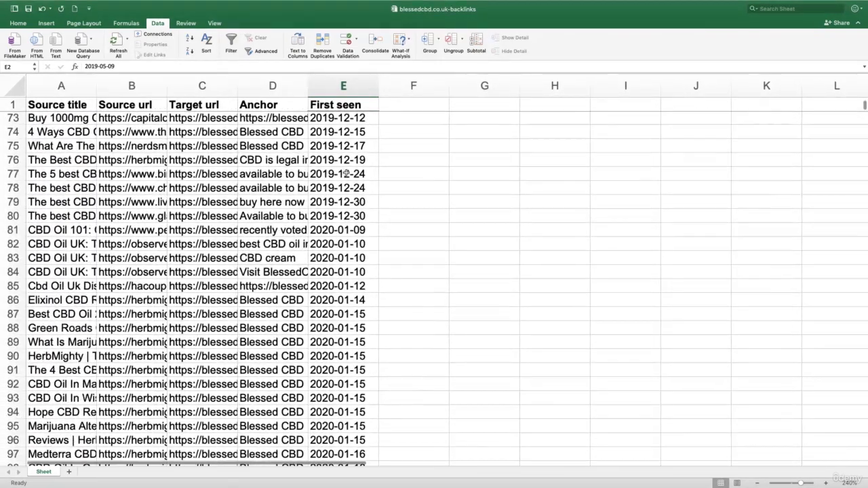
{"action": "scroll", "scroll_direction": "down", "scroll_amount": 3}
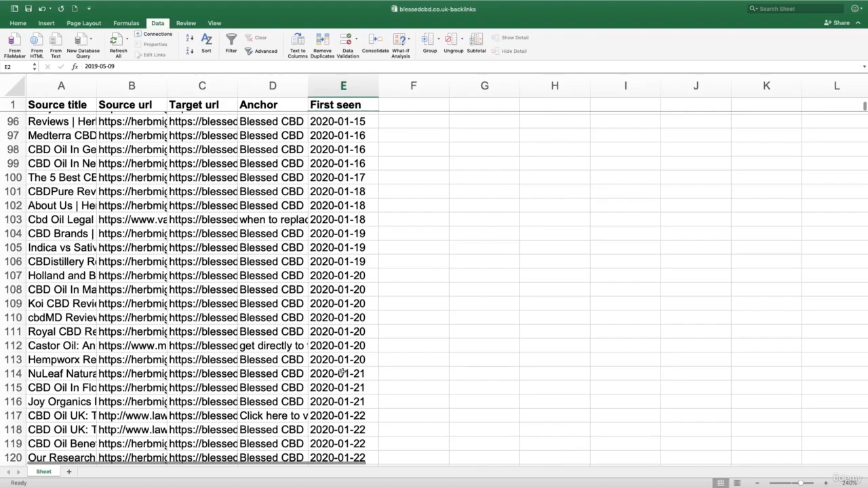
{"action": "scroll", "scroll_direction": "down", "scroll_amount": 3}
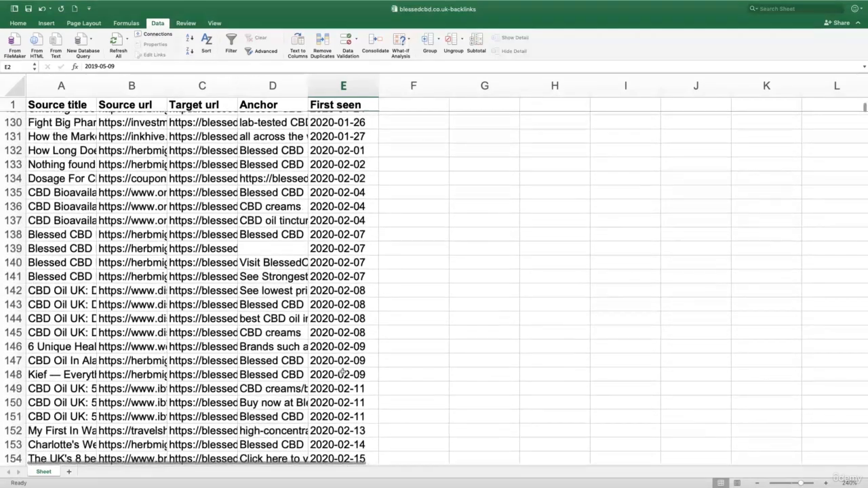
{"action": "scroll", "scroll_direction": "down", "scroll_amount": 3}
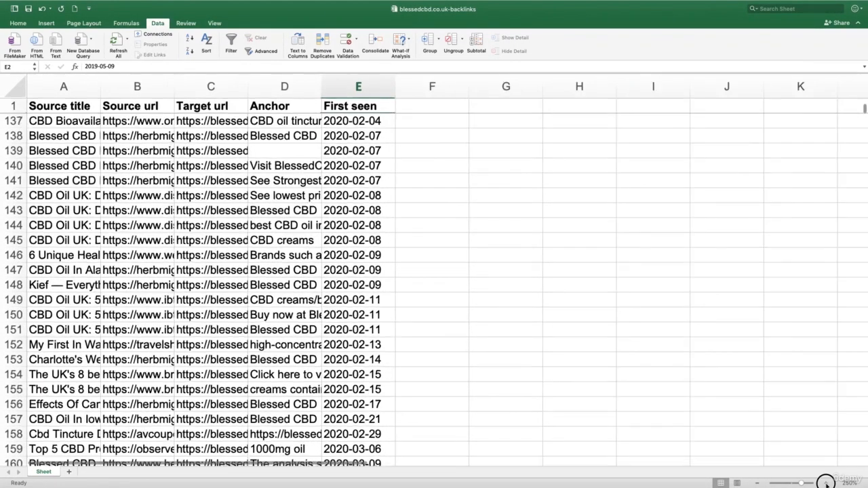
{"action": "scroll", "scroll_direction": "down", "scroll_amount": 3}
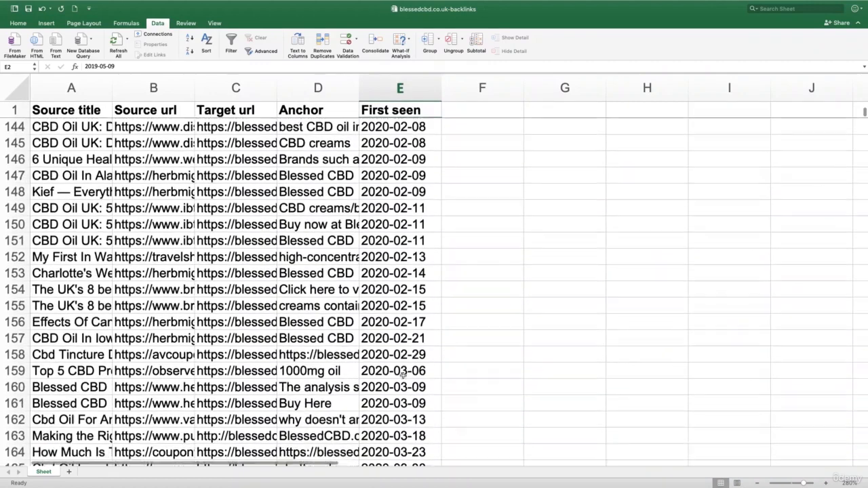
{"action": "scroll", "scroll_direction": "down", "scroll_amount": 3}
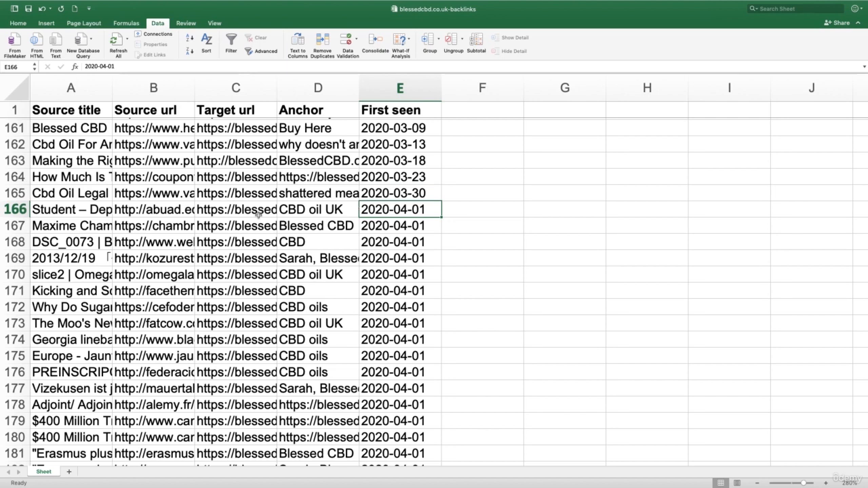
Step: Widen columns B and C so full source and target URLs show, and check row 164's anchor
{"action": "left_click_drag", "start_coordinate": [264, 88], "coordinate": [241, 88]}
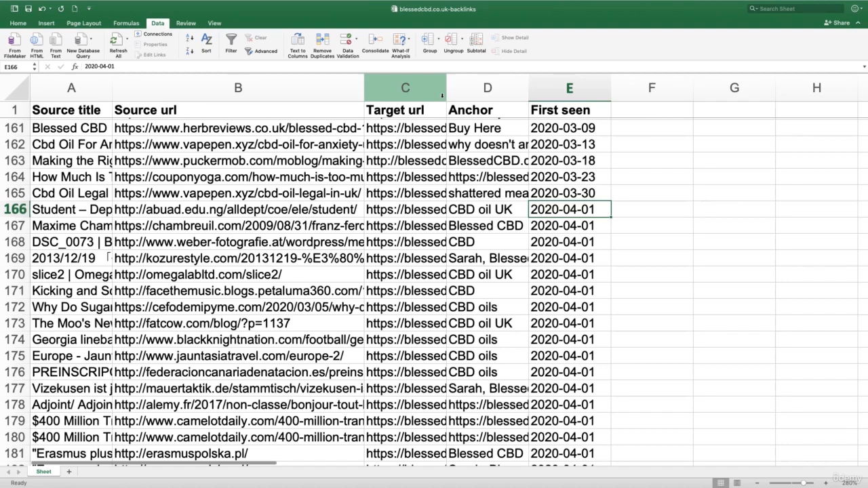
{"action": "left_click_drag", "start_coordinate": [442, 87], "coordinate": [550, 87]}
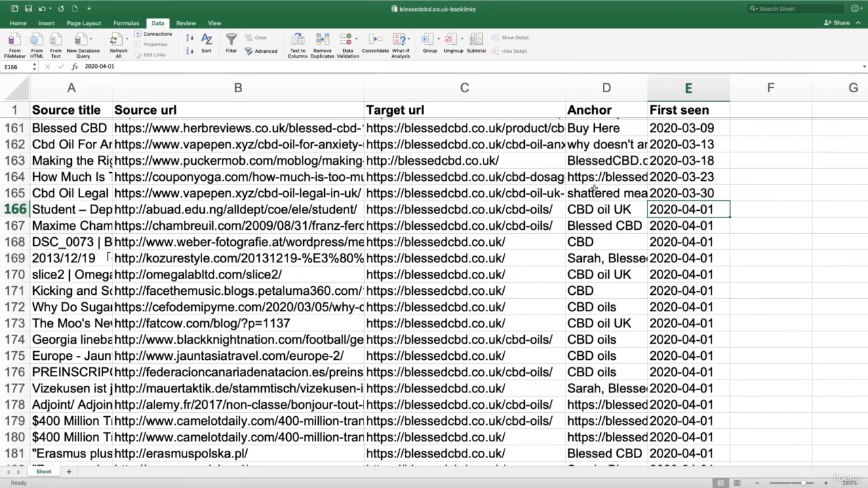
{"action": "left_click", "coordinate": [605, 177]}
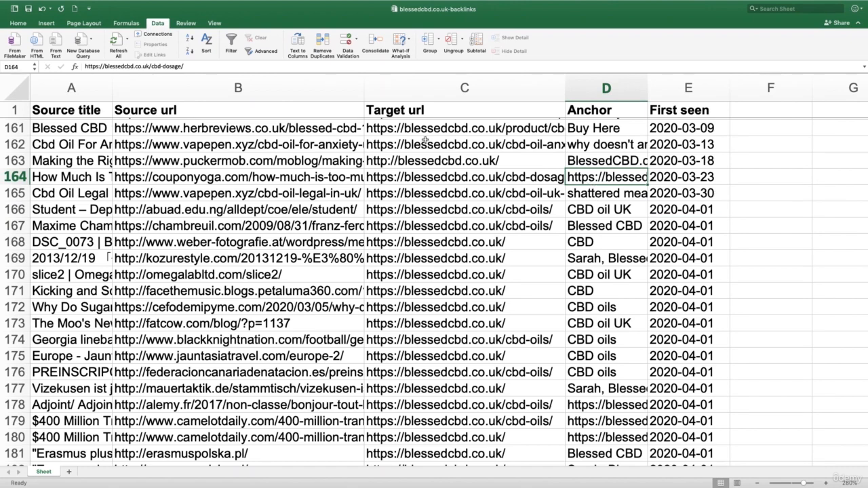
Step: Scroll through rows around 200–220, all first seen 2020-04-01 with repeated CBD anchors
{"action": "scroll", "scroll_direction": "down", "scroll_amount": 3}
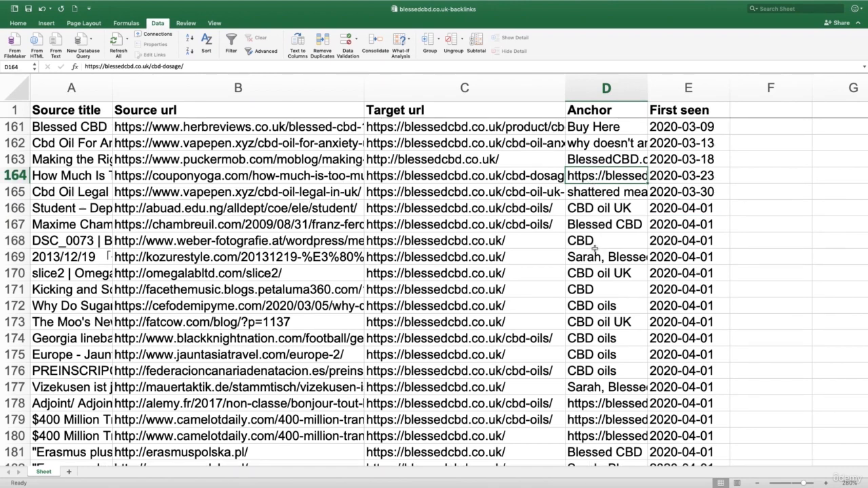
{"action": "scroll", "scroll_direction": "down", "scroll_amount": 3}
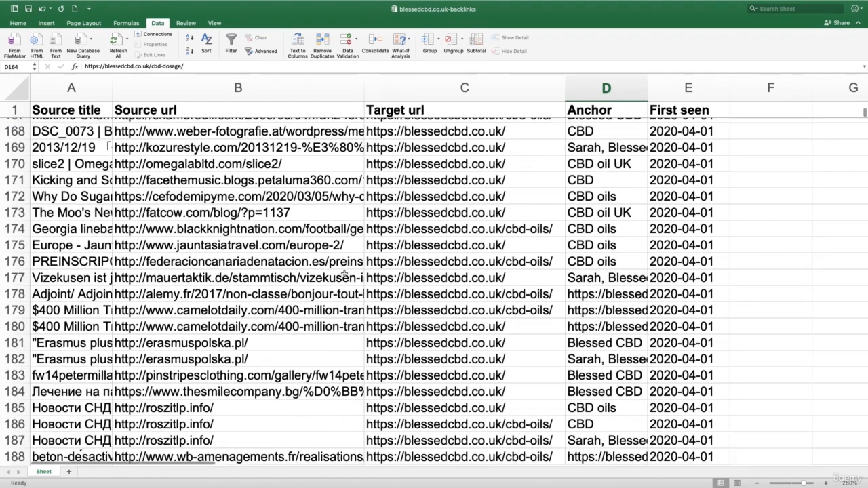
{"action": "scroll", "scroll_direction": "down", "scroll_amount": 3}
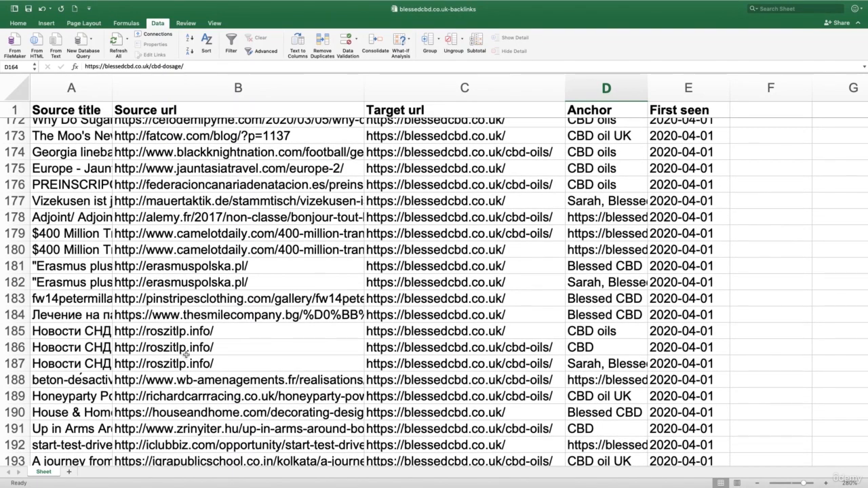
{"action": "scroll", "scroll_direction": "down", "scroll_amount": 3}
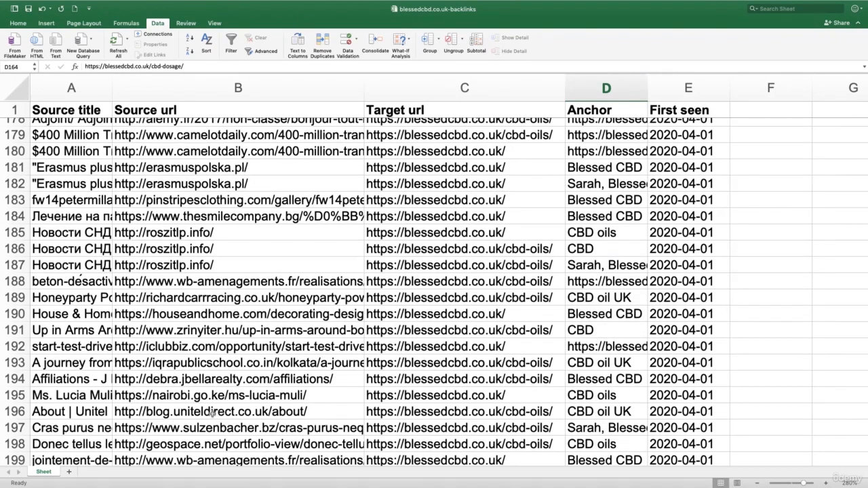
{"action": "scroll", "scroll_direction": "down", "scroll_amount": 3}
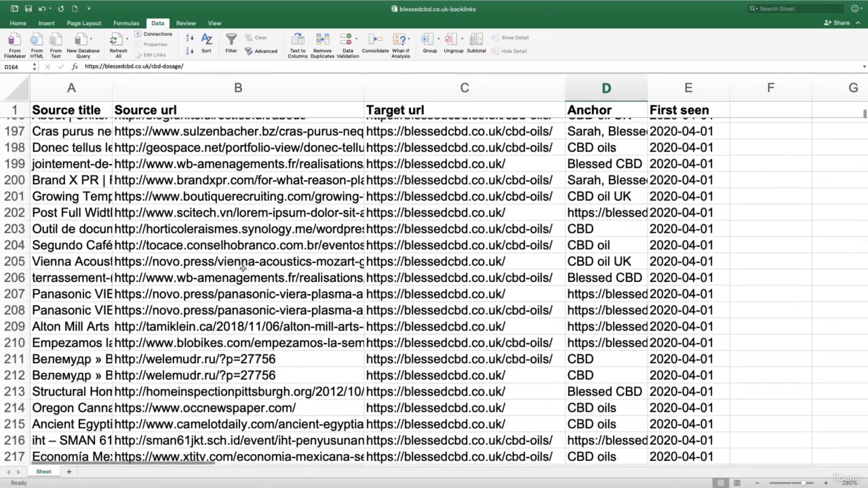
{"action": "scroll", "scroll_direction": "down", "scroll_amount": 3}
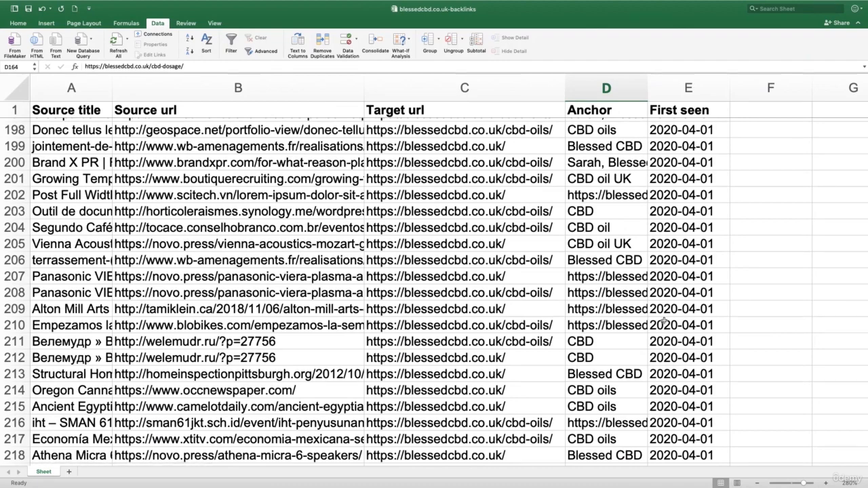
{"action": "scroll", "scroll_direction": "down", "scroll_amount": 3}
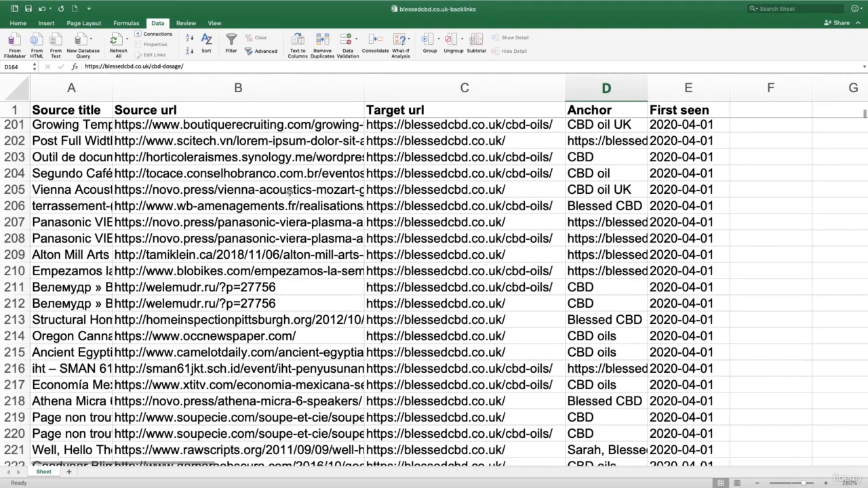
{"action": "mouse_move", "coordinate": [315, 360]}
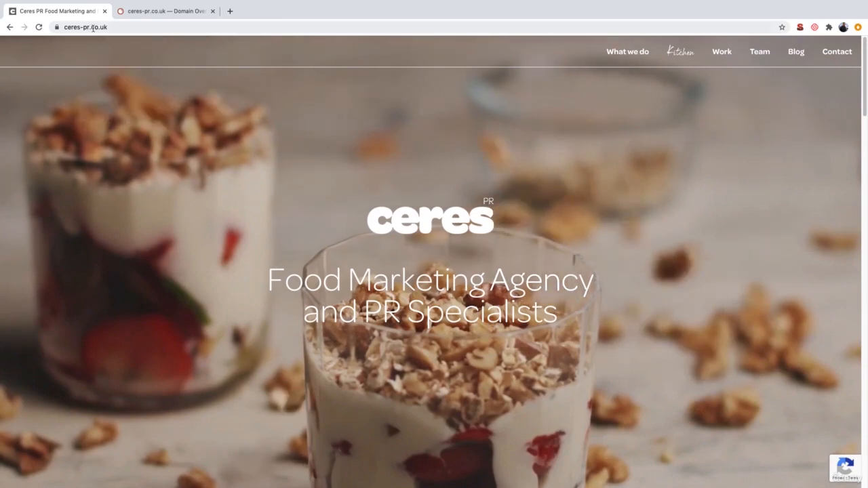
Step: Switch the ceres-pr.co.uk domain overview to UK data and bring up its Backlinks overview (168 domains, 1.4K backlinks)
{"action": "left_click", "coordinate": [163, 11]}
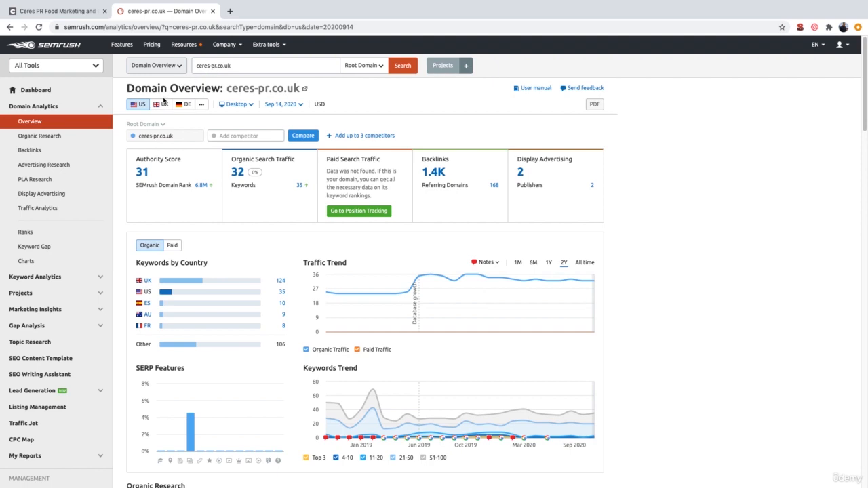
{"action": "left_click", "coordinate": [162, 103]}
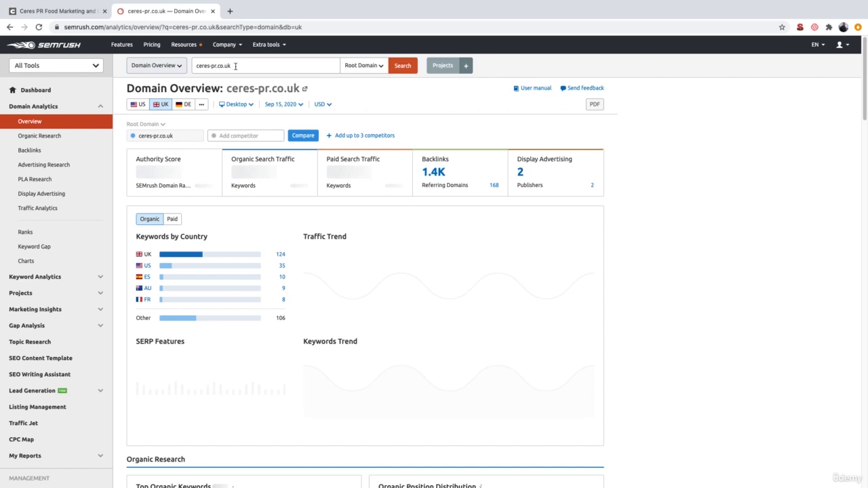
{"action": "left_click", "coordinate": [402, 65]}
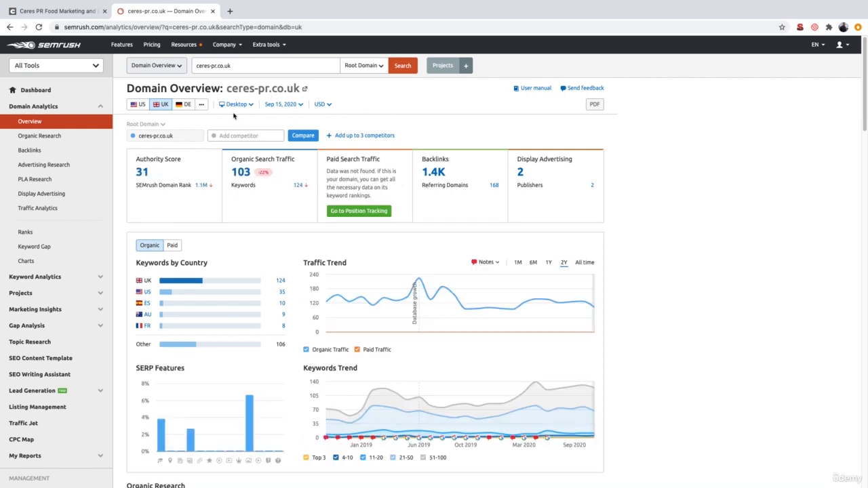
{"action": "left_click", "coordinate": [30, 149]}
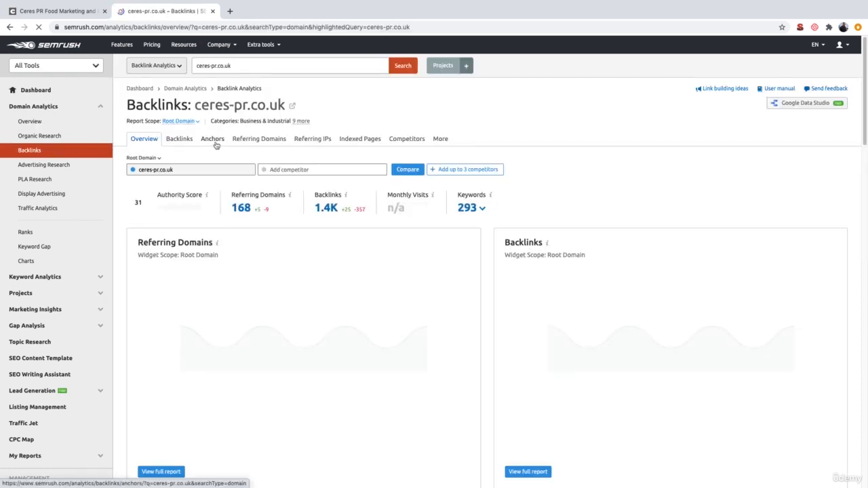
Step: View the Anchors report for ceres-pr.co.uk listing 422 anchors led by 'ceres' and 'ceres pr'
{"action": "left_click", "coordinate": [212, 139]}
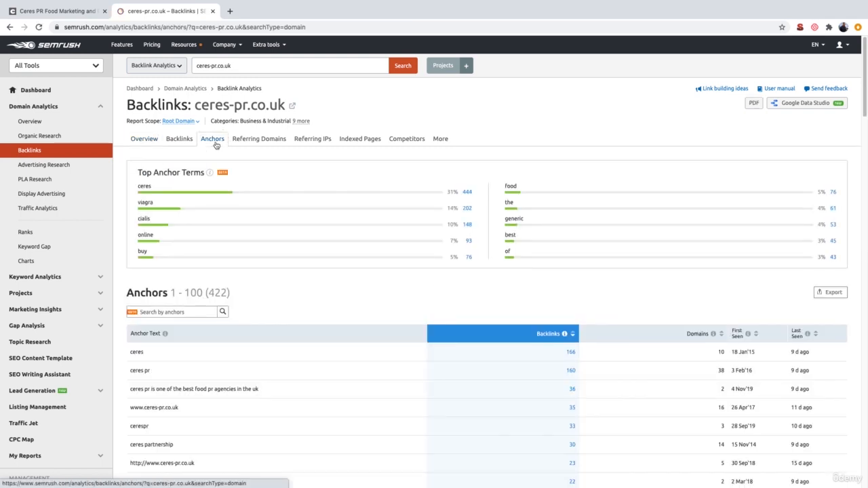
{"action": "scroll", "scroll_direction": "down", "scroll_amount": 3}
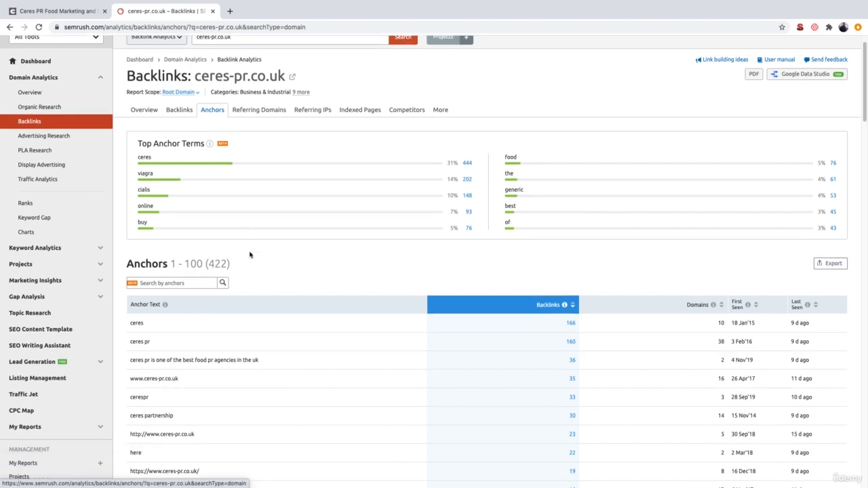
{"action": "scroll", "scroll_direction": "down", "scroll_amount": 3}
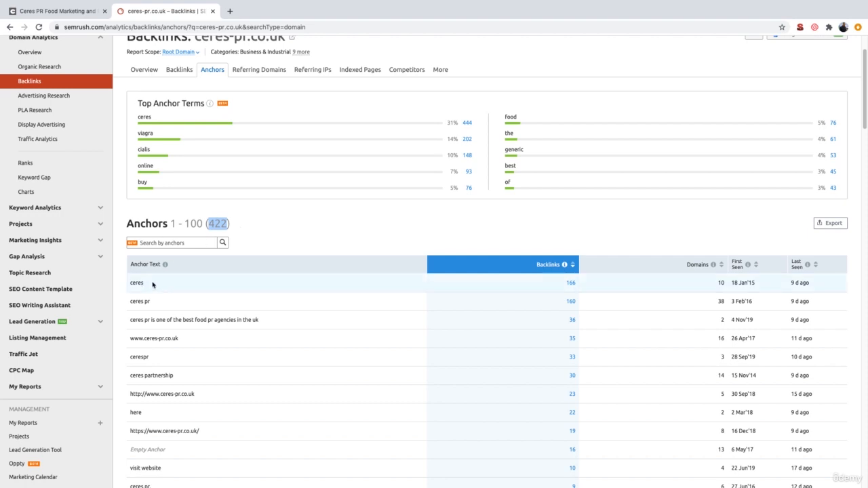
{"action": "mouse_move", "coordinate": [138, 301]}
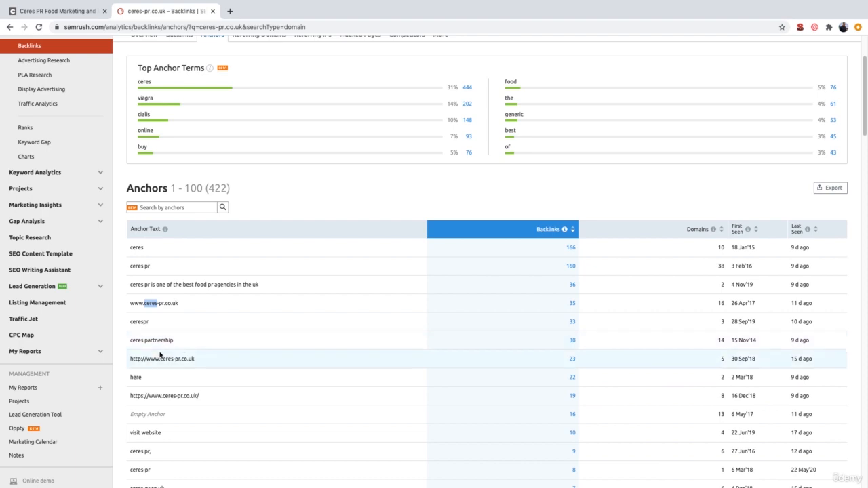
{"action": "scroll", "scroll_direction": "up", "scroll_amount": 3}
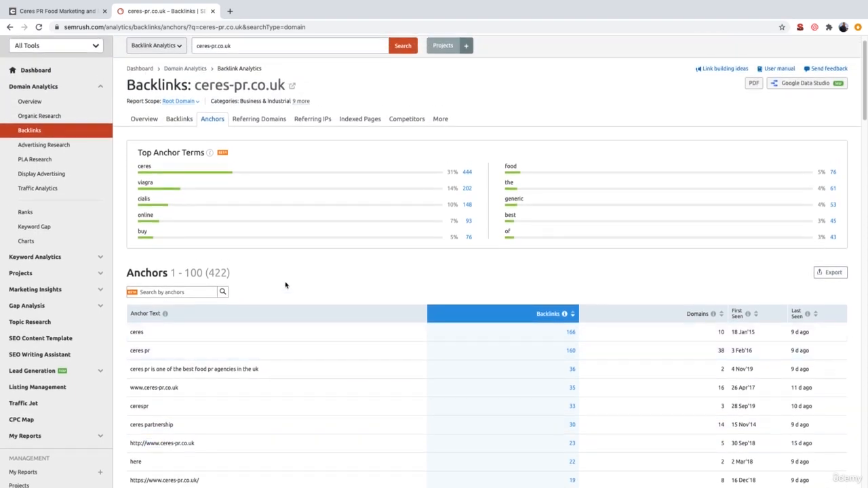
{"action": "mouse_move", "coordinate": [225, 165]}
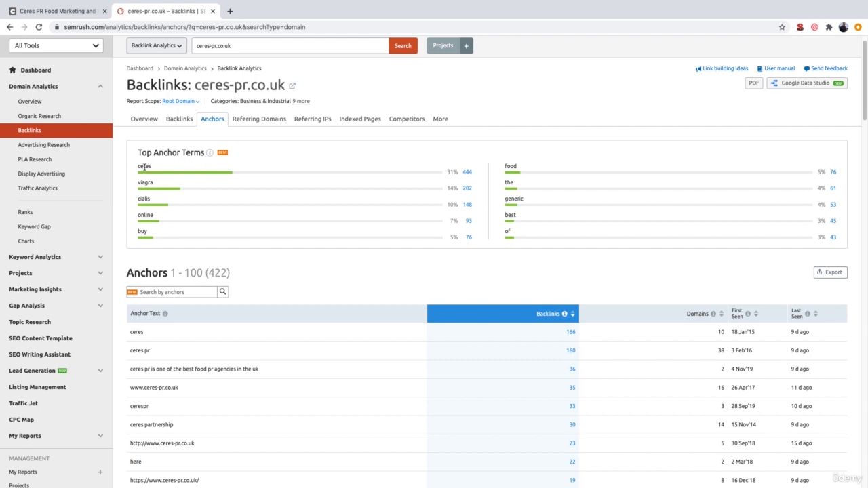
{"action": "double_click", "coordinate": [143, 166]}
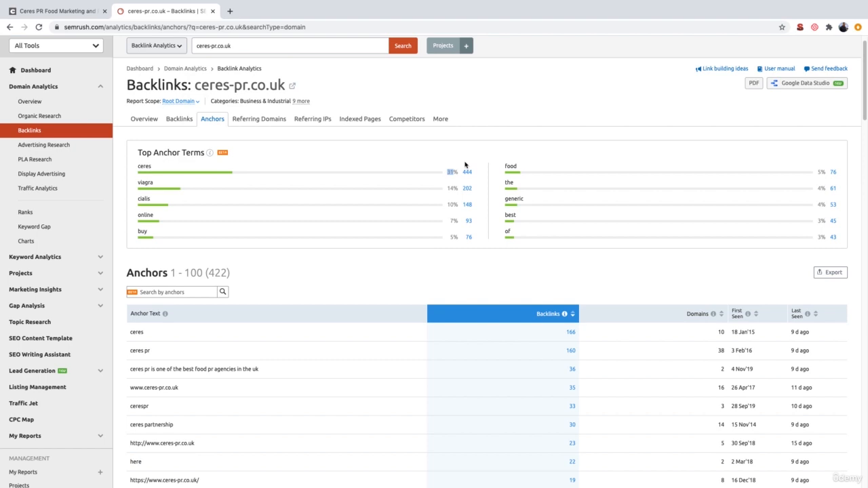
{"action": "mouse_move", "coordinate": [467, 173]}
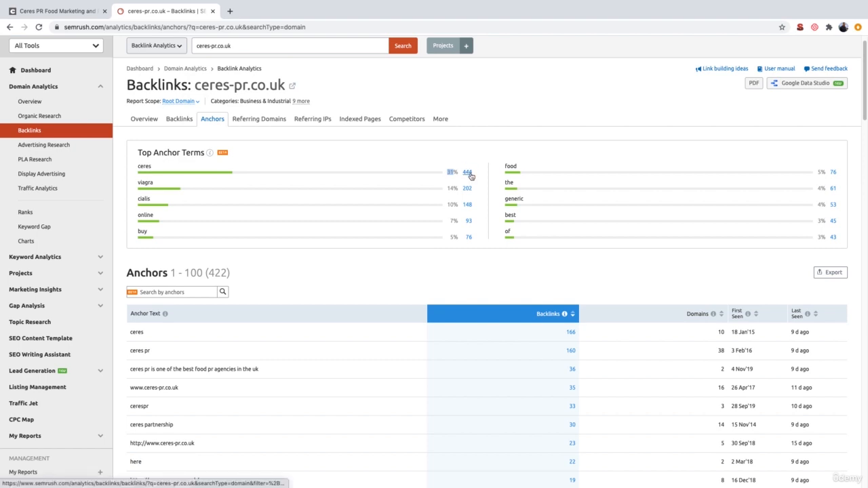
{"action": "mouse_move", "coordinate": [445, 183]}
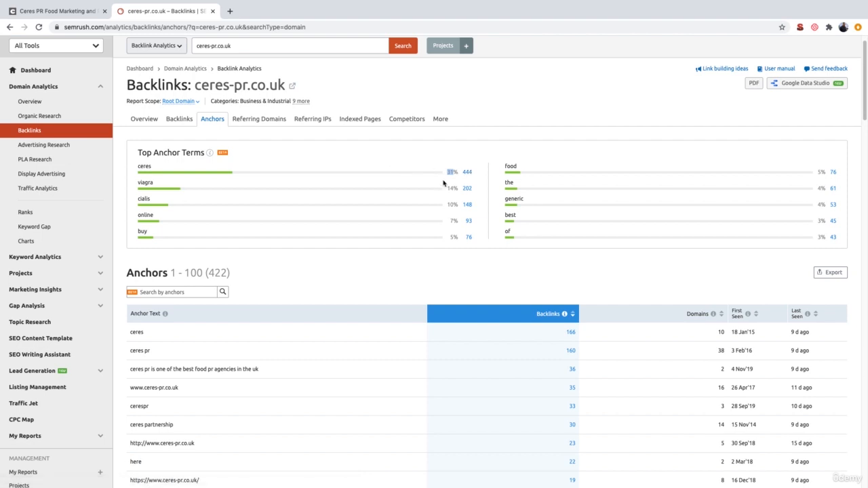
{"action": "mouse_move", "coordinate": [213, 170]}
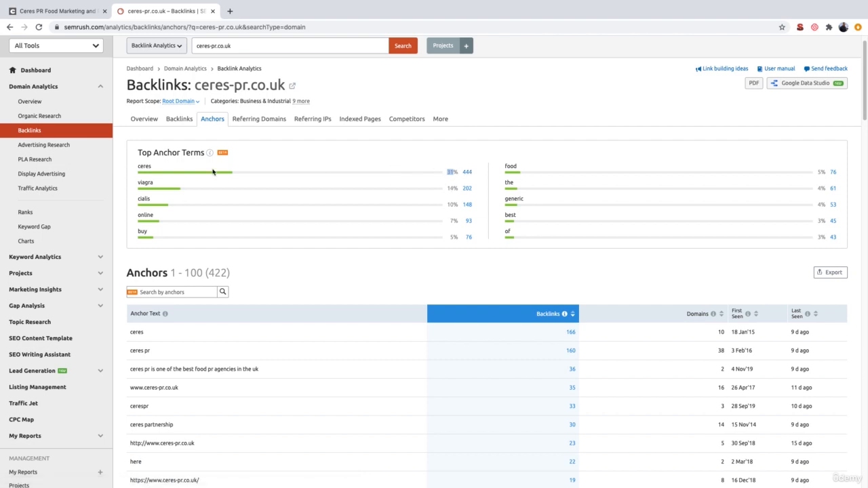
{"action": "mouse_move", "coordinate": [453, 217]}
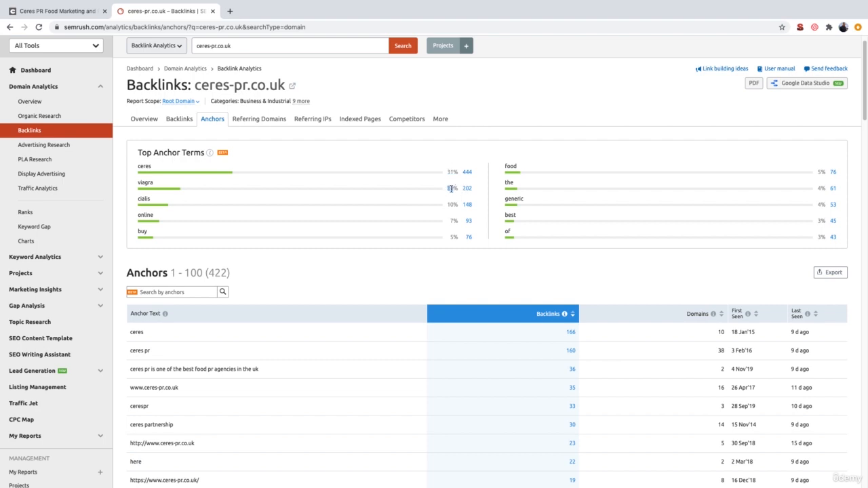
{"action": "mouse_move", "coordinate": [157, 199]}
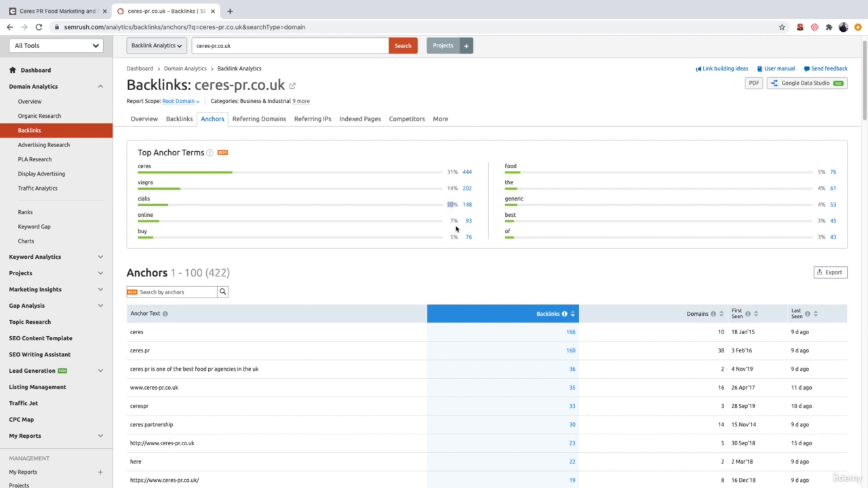
{"action": "mouse_move", "coordinate": [455, 241]}
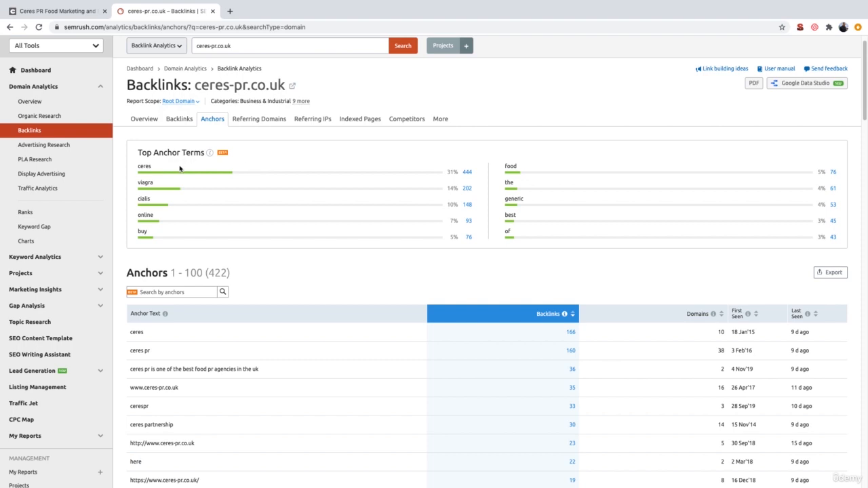
{"action": "mouse_move", "coordinate": [196, 165]}
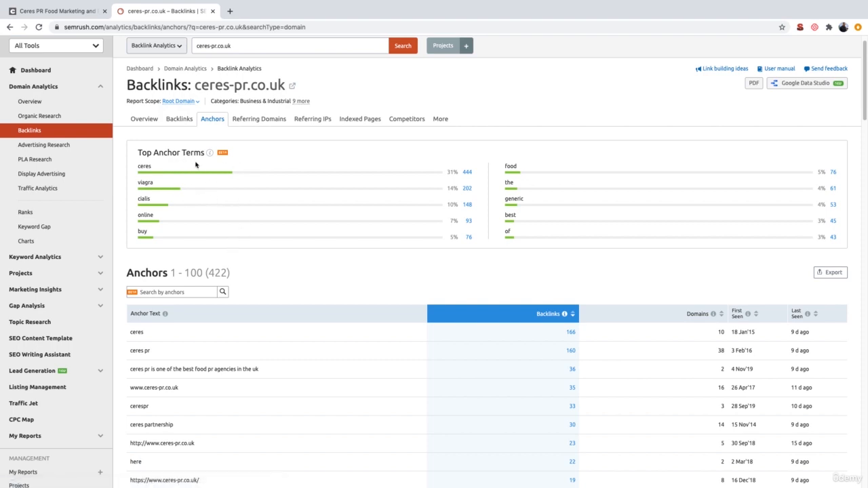
{"action": "mouse_move", "coordinate": [197, 176]}
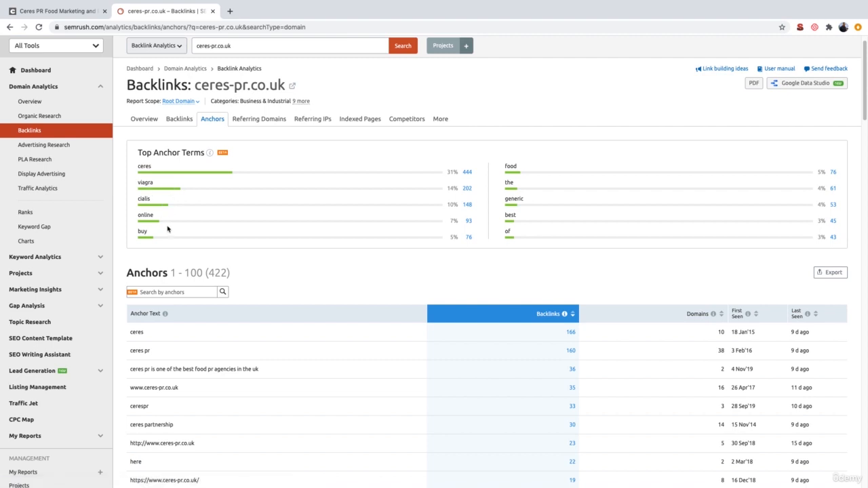
{"action": "mouse_move", "coordinate": [174, 243]}
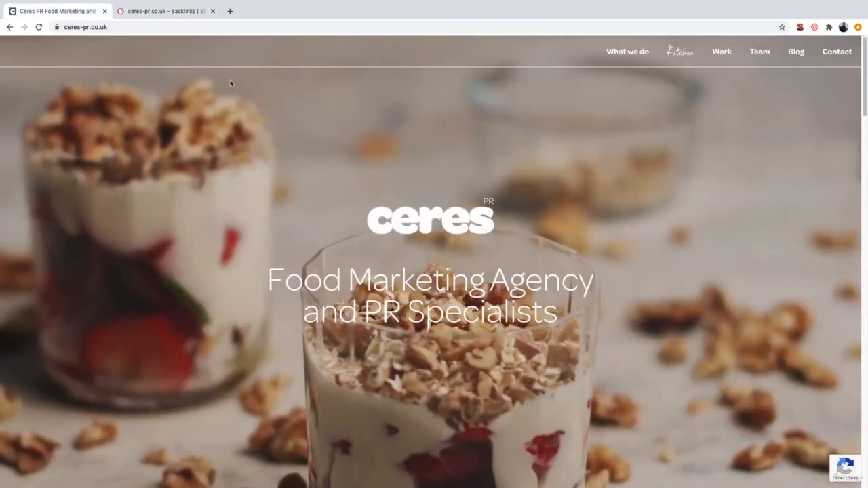
{"action": "left_click", "coordinate": [163, 11]}
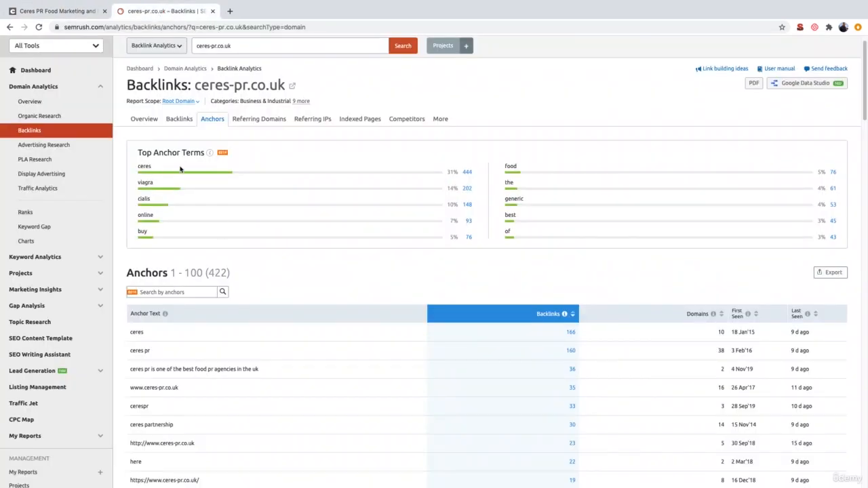
{"action": "mouse_move", "coordinate": [173, 188]}
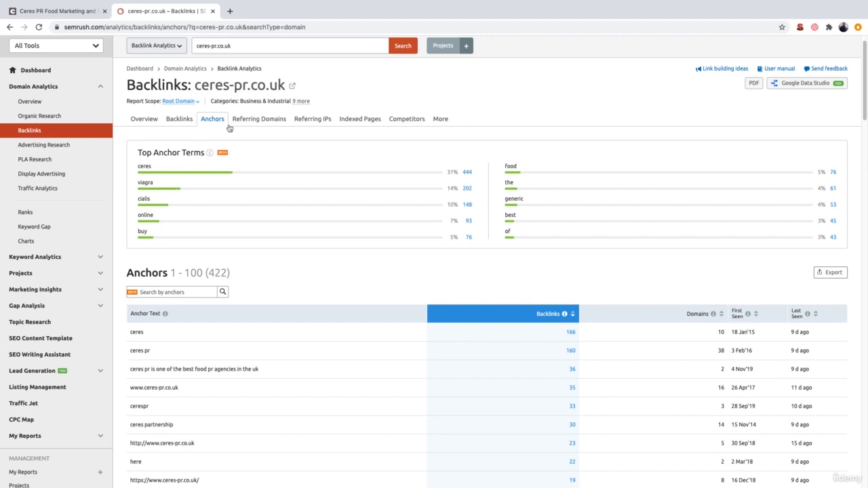
{"action": "mouse_move", "coordinate": [171, 197]}
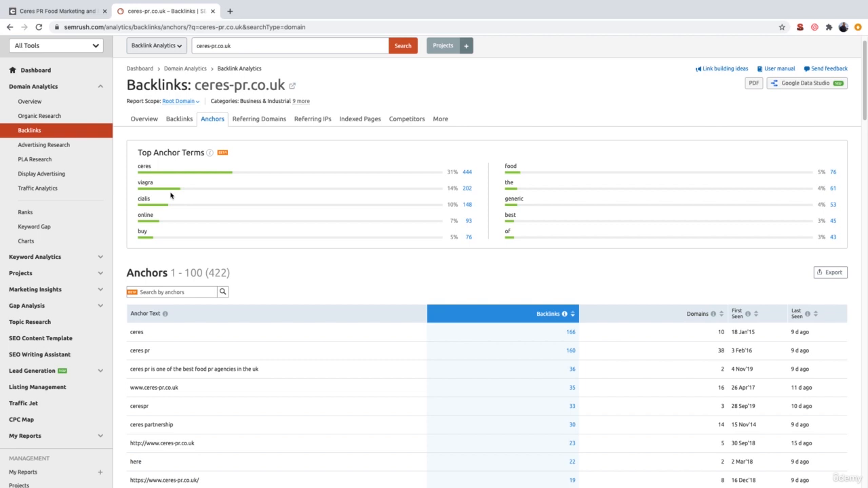
{"action": "mouse_move", "coordinate": [187, 236]}
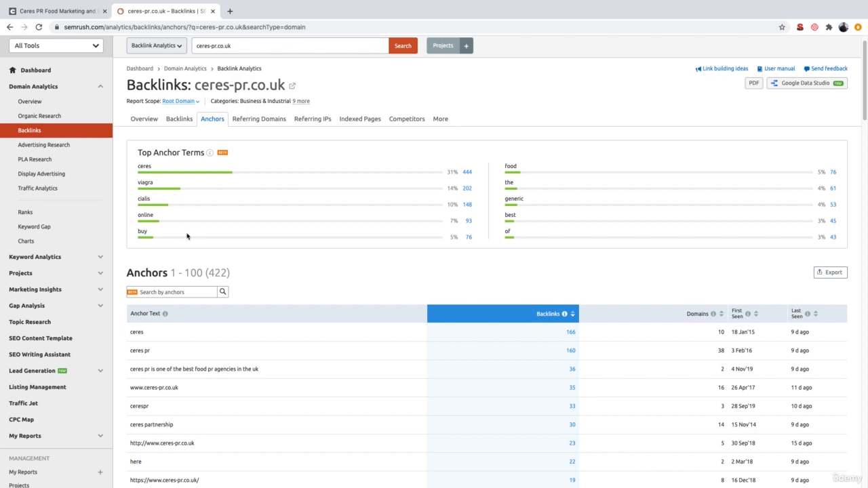
Step: Scroll the Anchors table down to the 'viagra discount' anchor and its three fourcaudot-spirale.com backlinks
{"action": "scroll", "scroll_direction": "down", "scroll_amount": 3}
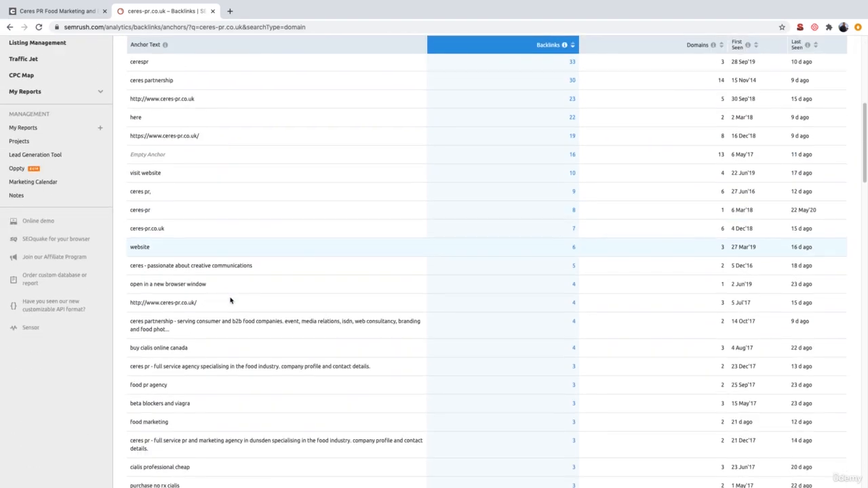
{"action": "scroll", "scroll_direction": "down", "scroll_amount": 3}
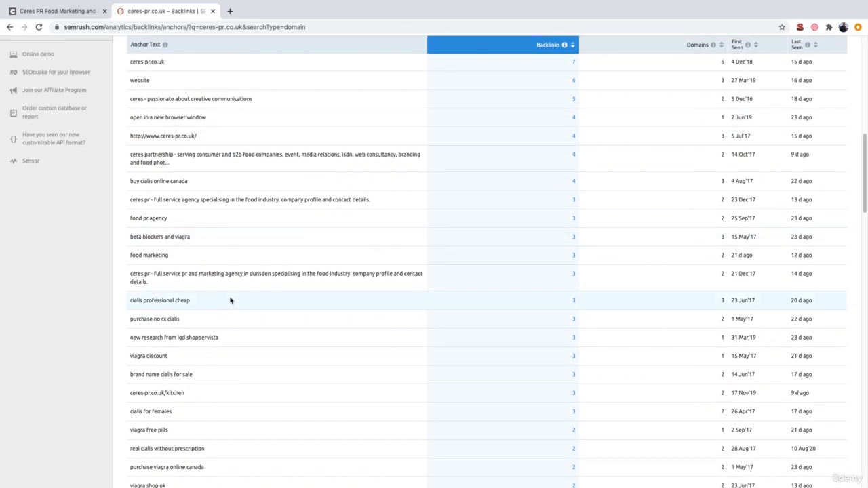
{"action": "mouse_move", "coordinate": [226, 302]}
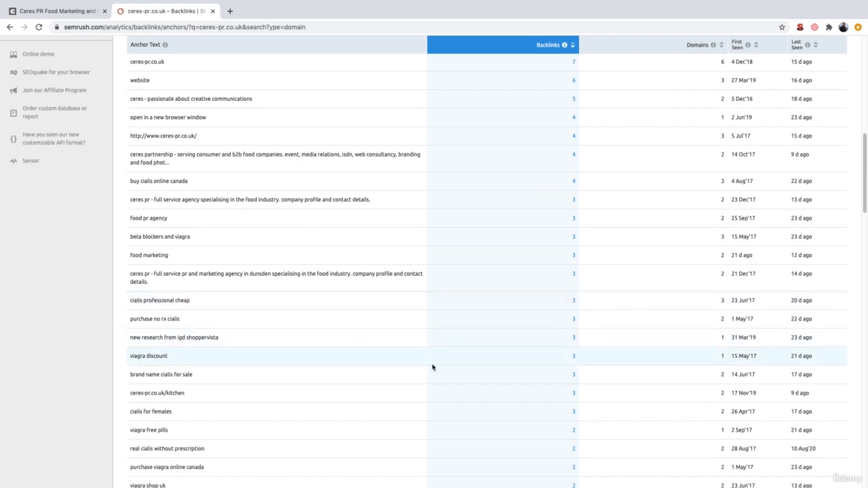
{"action": "mouse_move", "coordinate": [575, 374]}
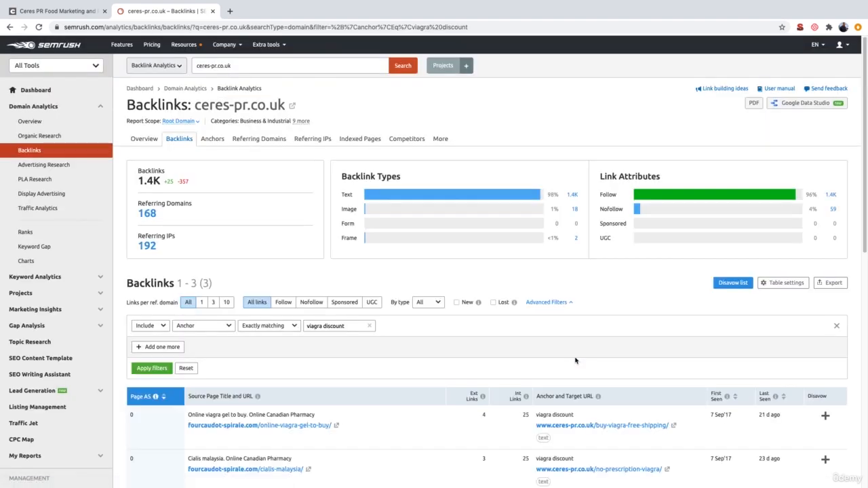
{"action": "scroll", "scroll_direction": "down", "scroll_amount": 3}
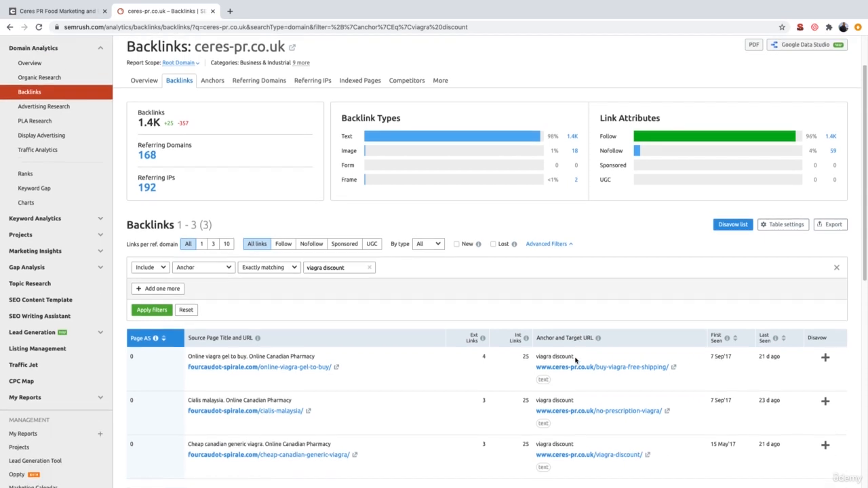
{"action": "scroll", "scroll_direction": "down", "scroll_amount": 3}
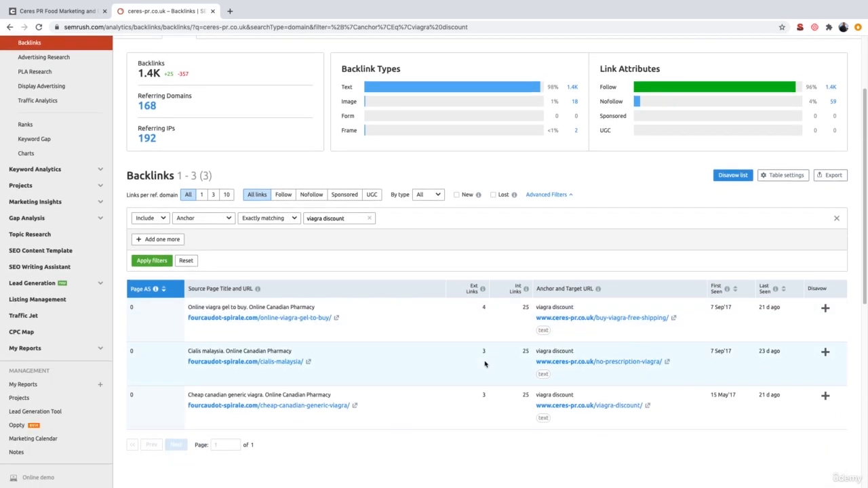